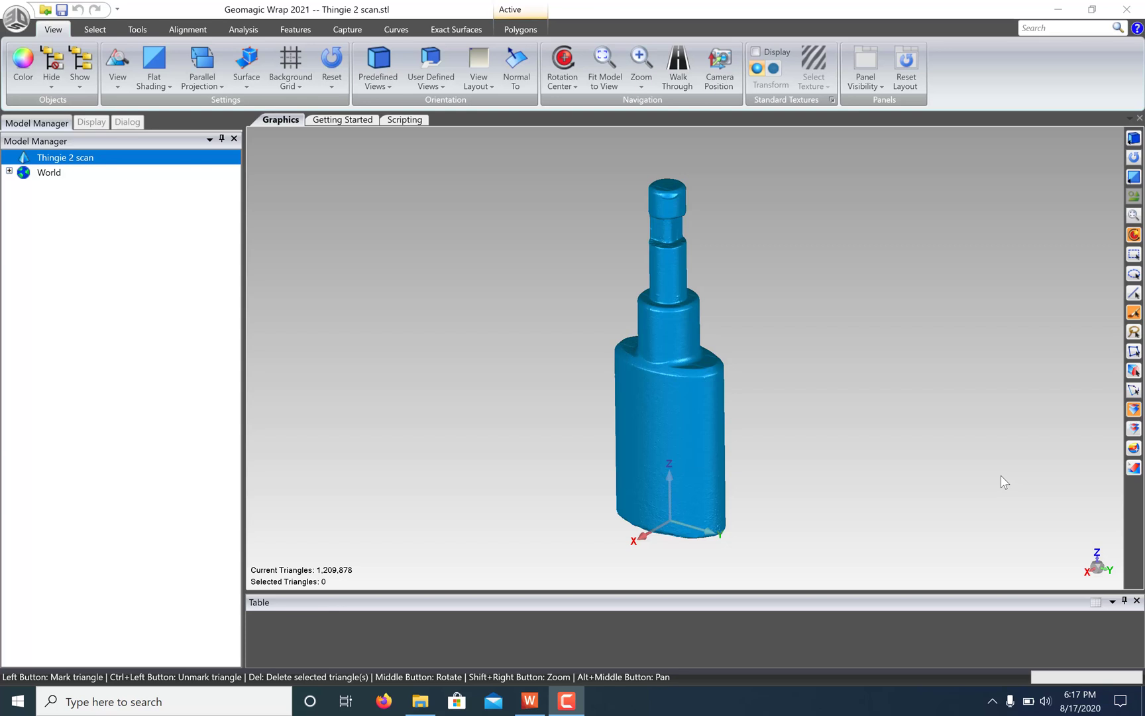
Switch to the Features tools for the Thingie 2 scan mesh
click(295, 29)
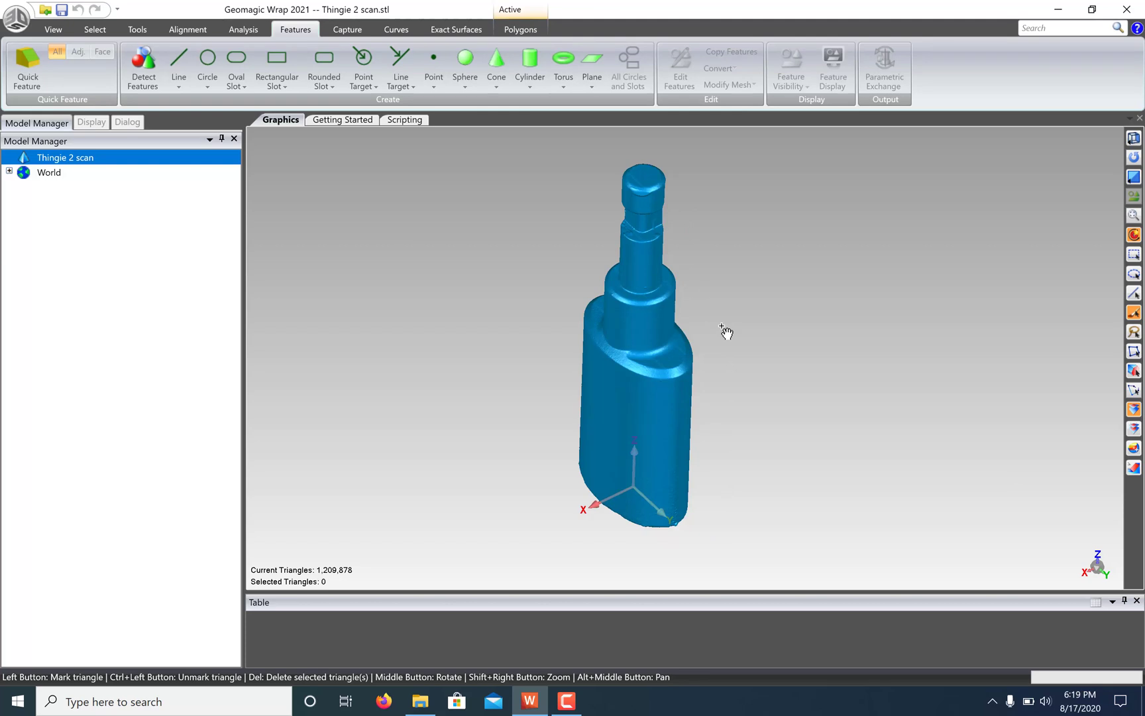
mouse_move(538, 127)
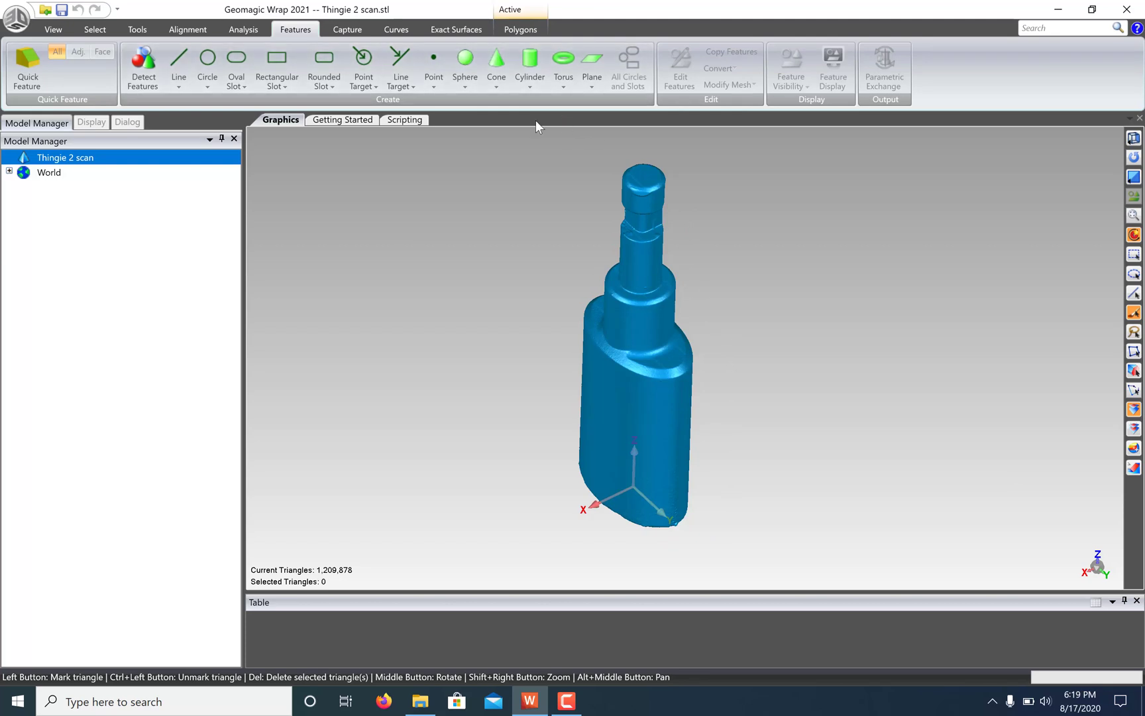
mouse_move(627, 520)
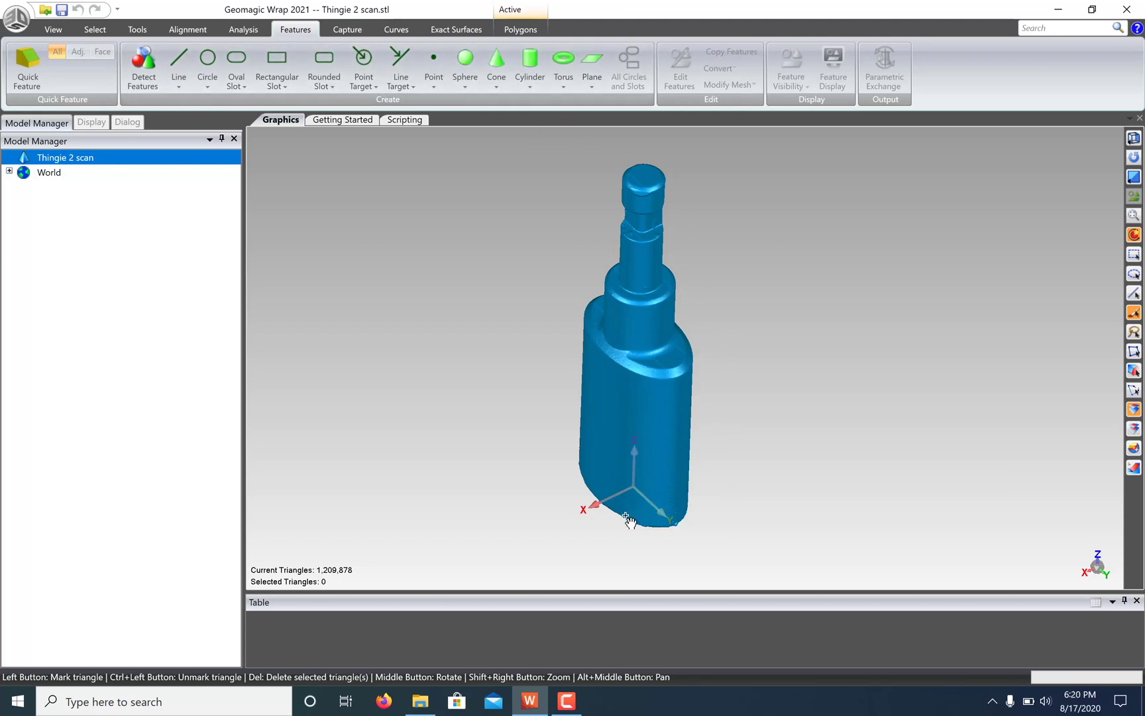
mouse_move(726, 418)
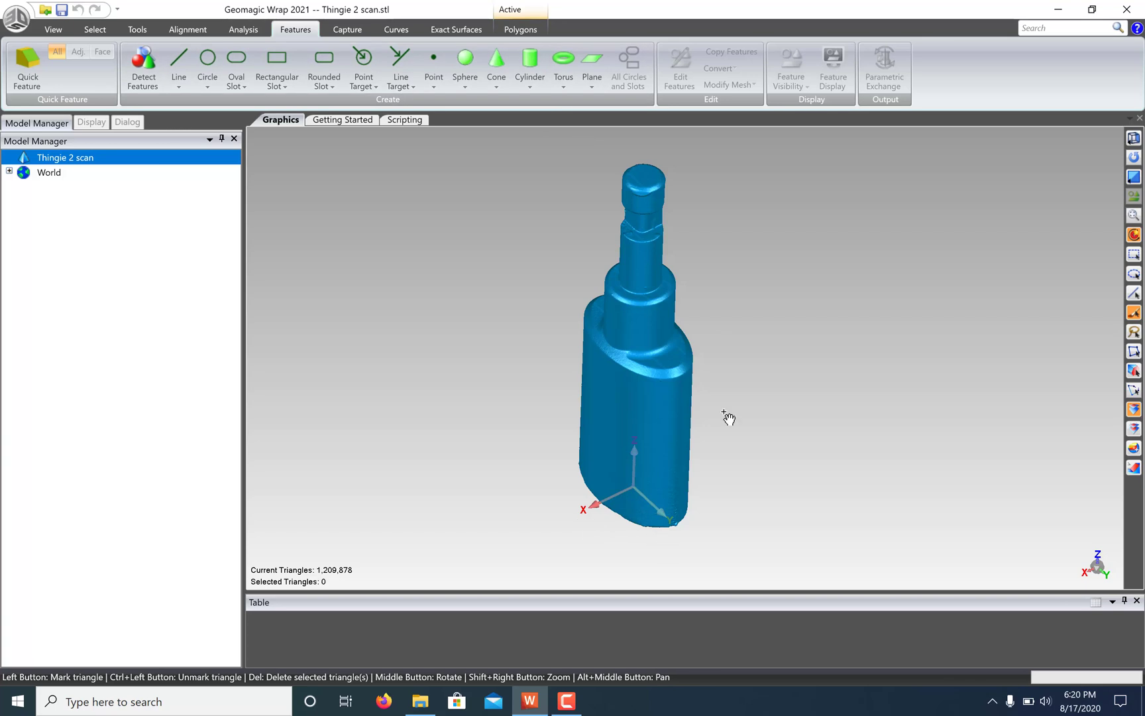
mouse_move(644, 479)
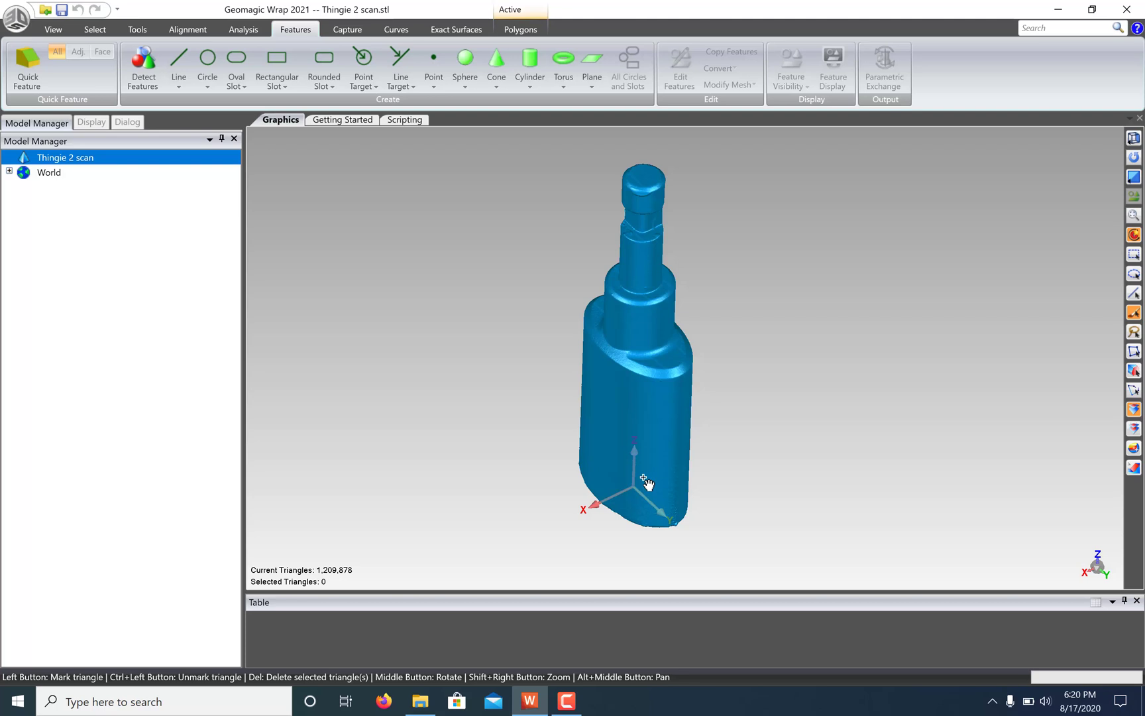
mouse_move(661, 344)
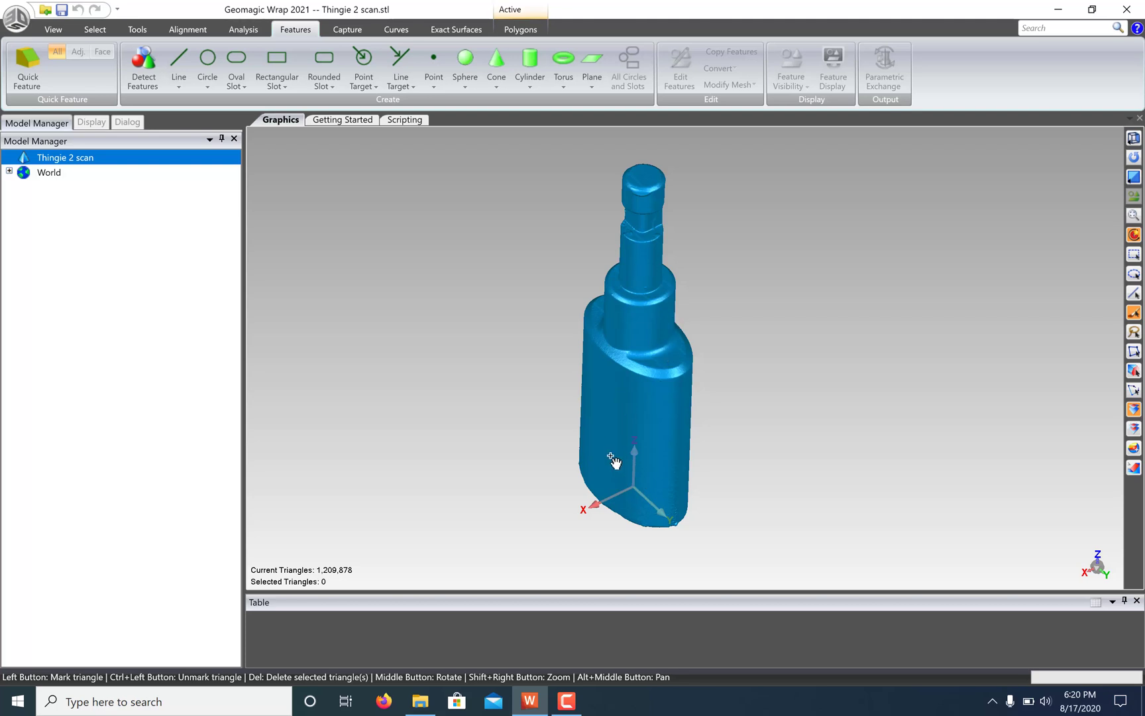
mouse_move(593, 472)
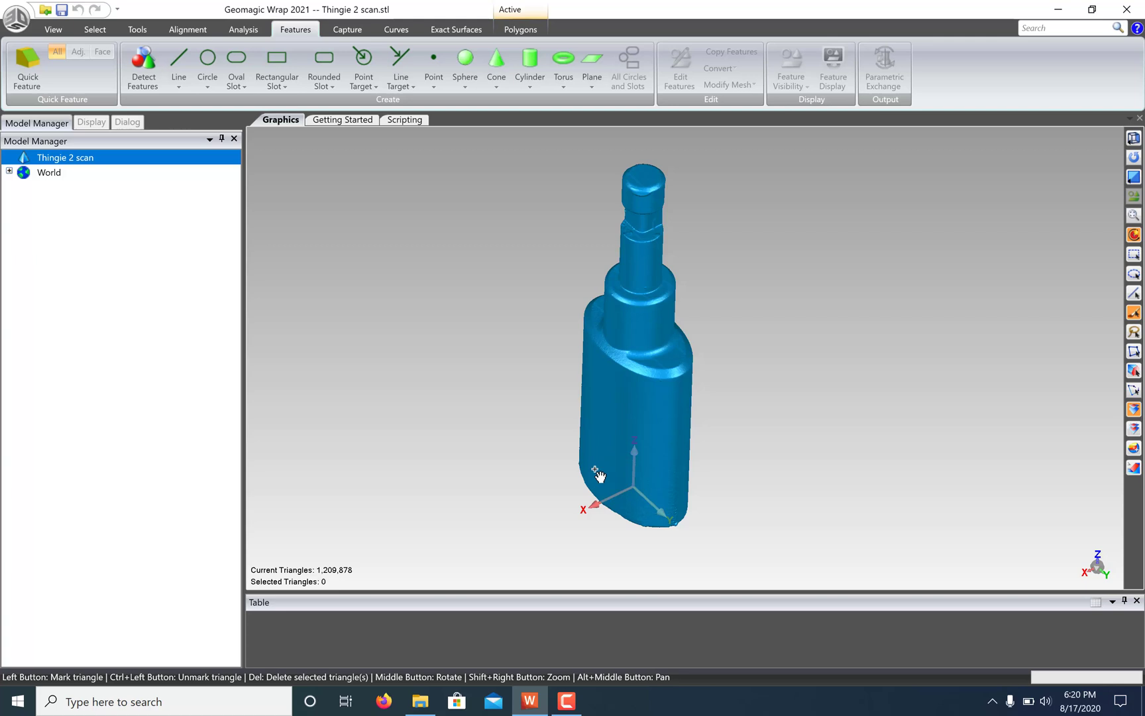
mouse_move(590, 66)
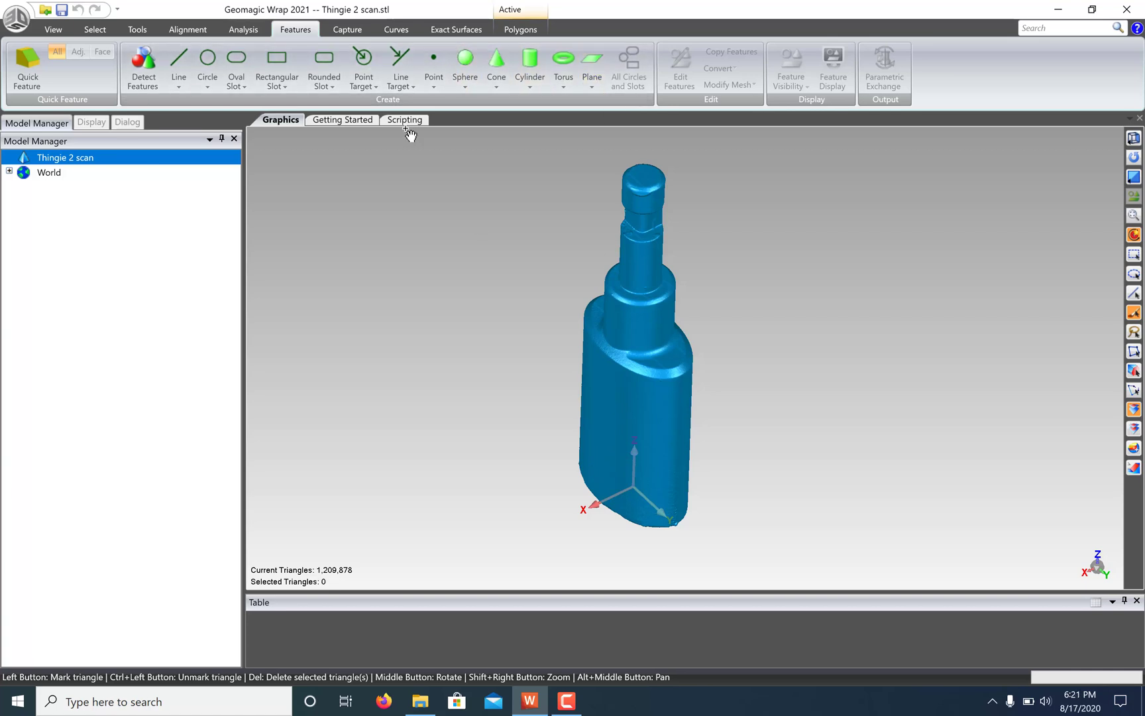
Select the top shaft surface by angle, about 131,000 triangles, and return to Features
click(94, 29)
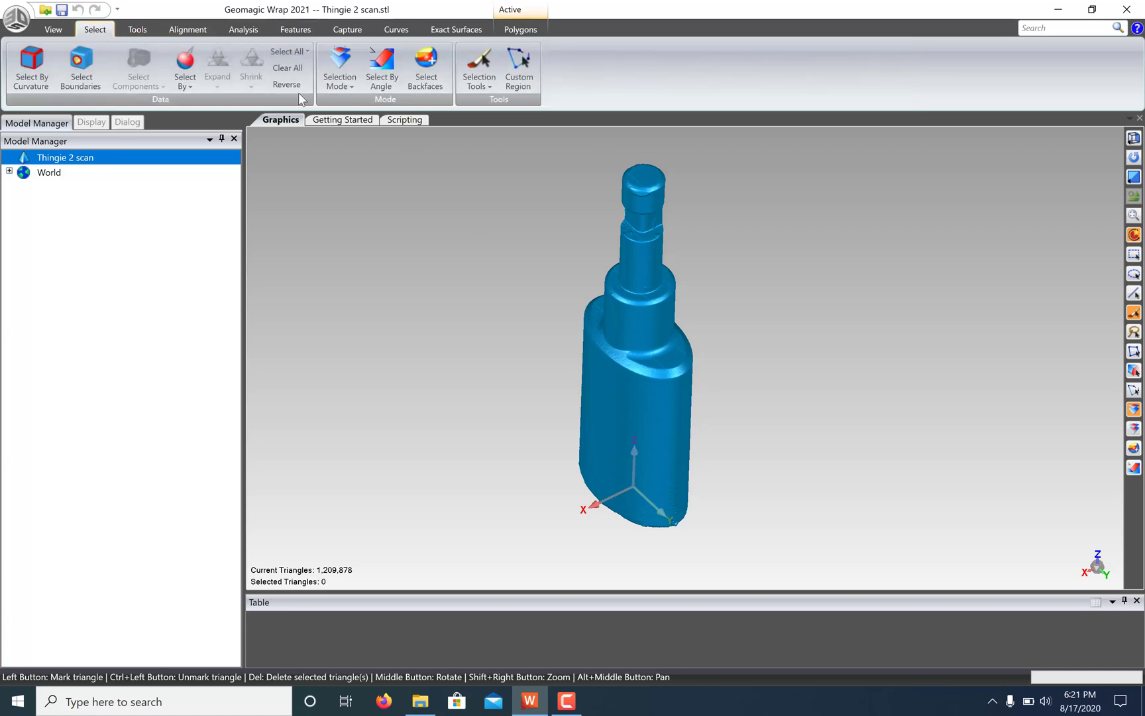
mouse_move(517, 222)
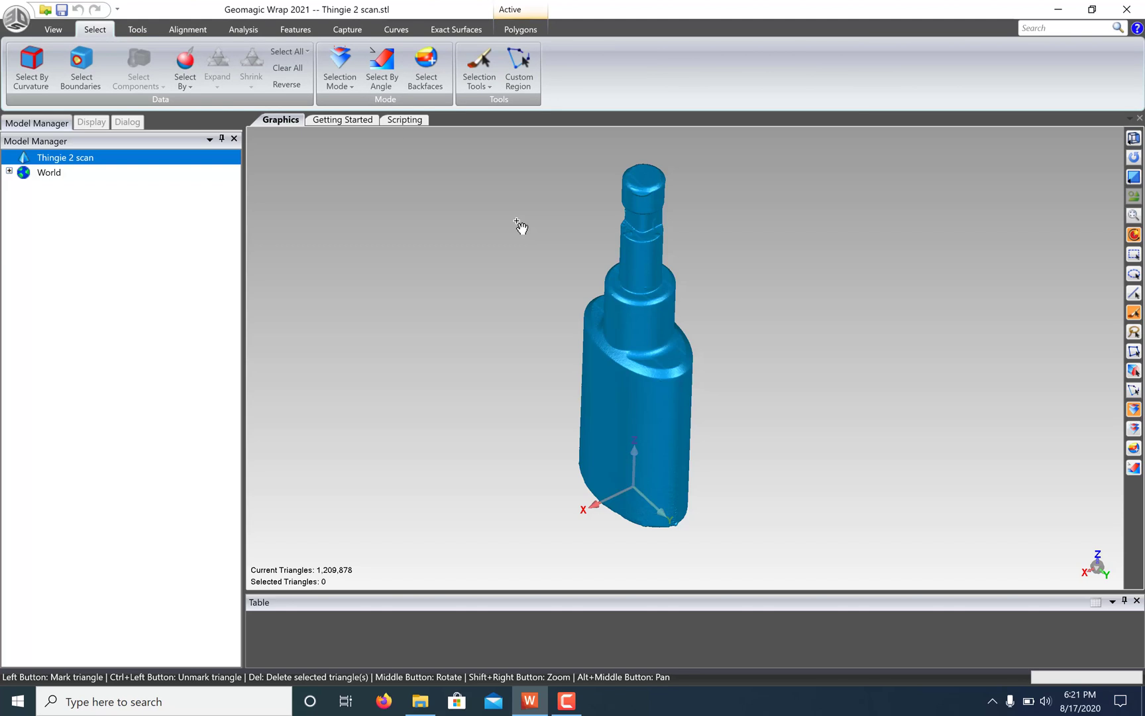
mouse_move(1134, 468)
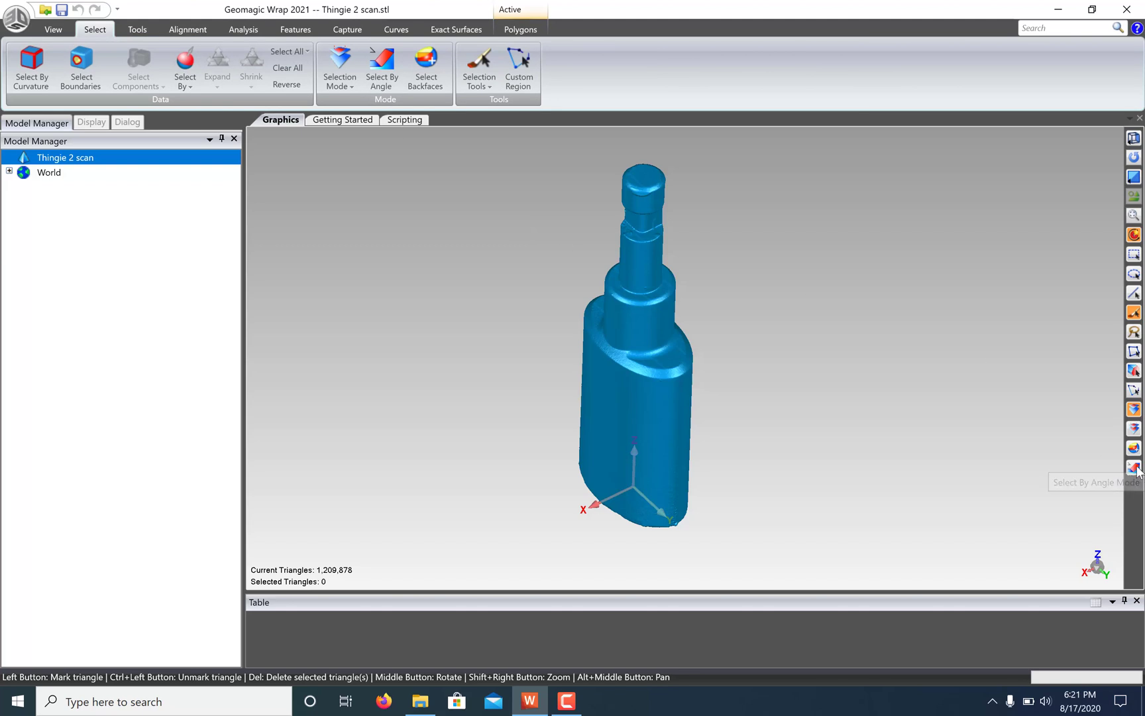
click(381, 67)
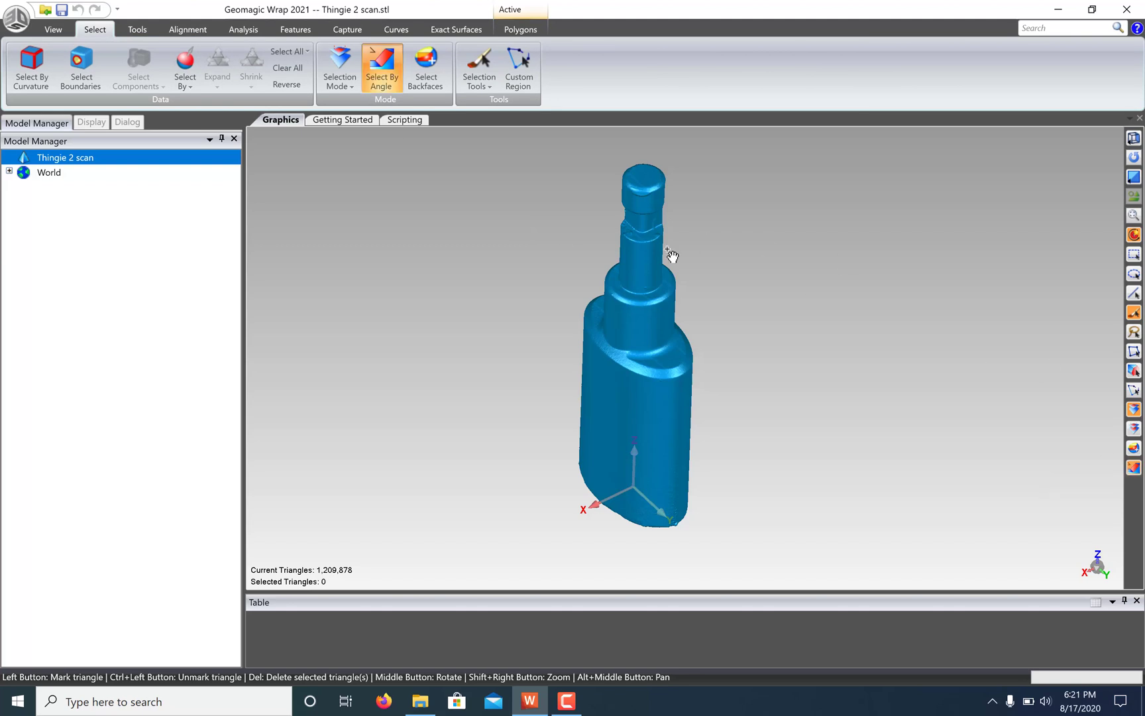
click(641, 265)
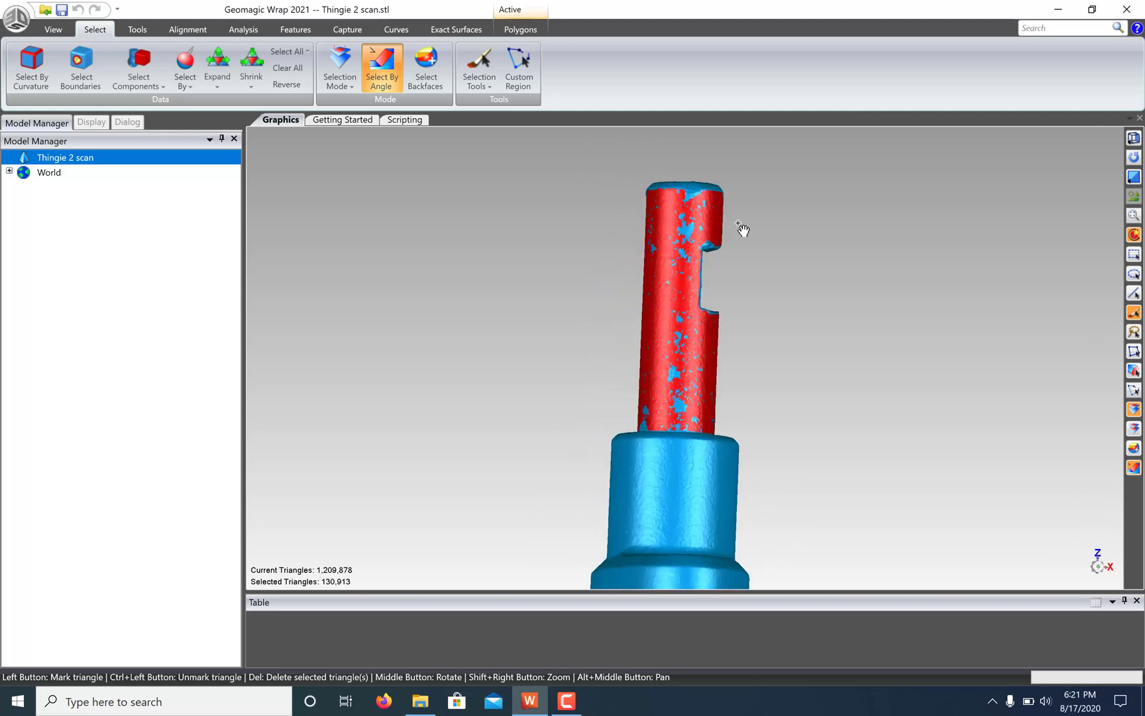
drag(741, 228, 719, 188)
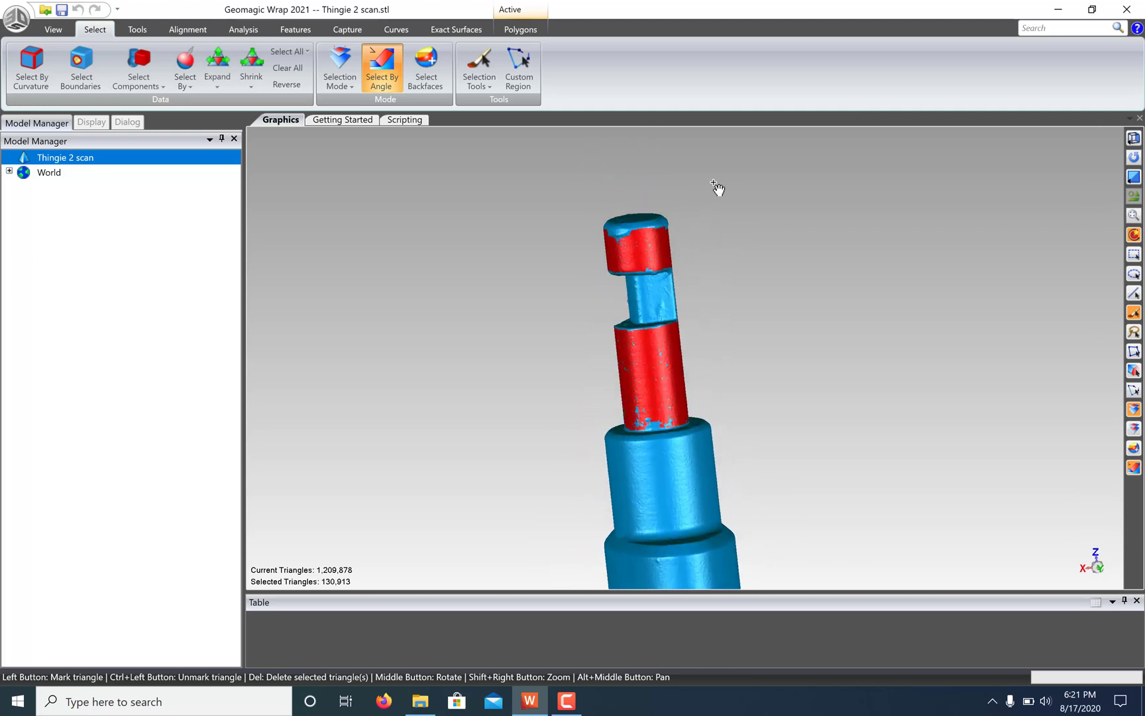
click(295, 29)
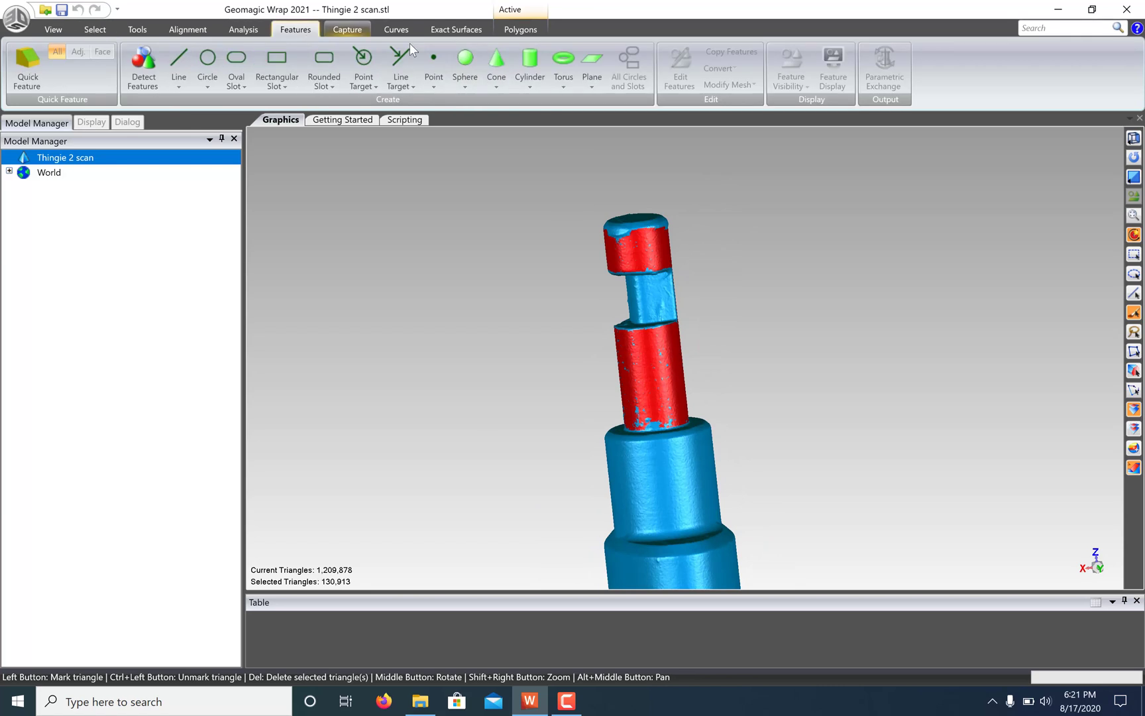
Create best-fit Cylinder 1 from the selection, review its deviation map, and confirm it
click(530, 77)
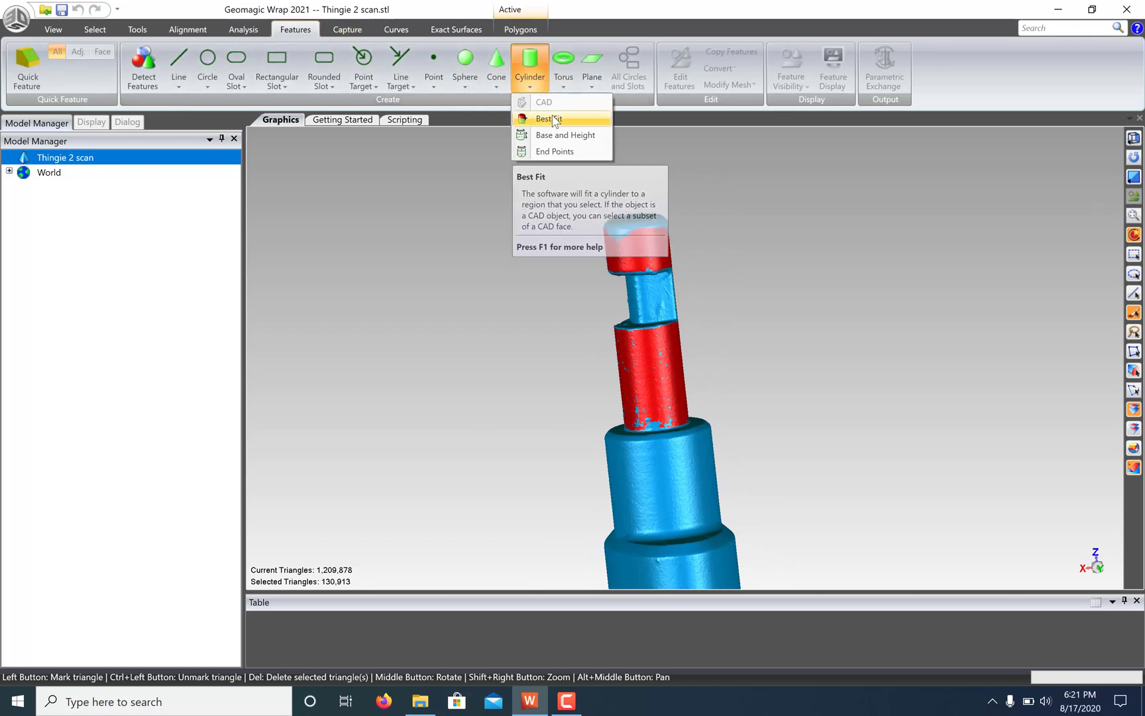
click(546, 120)
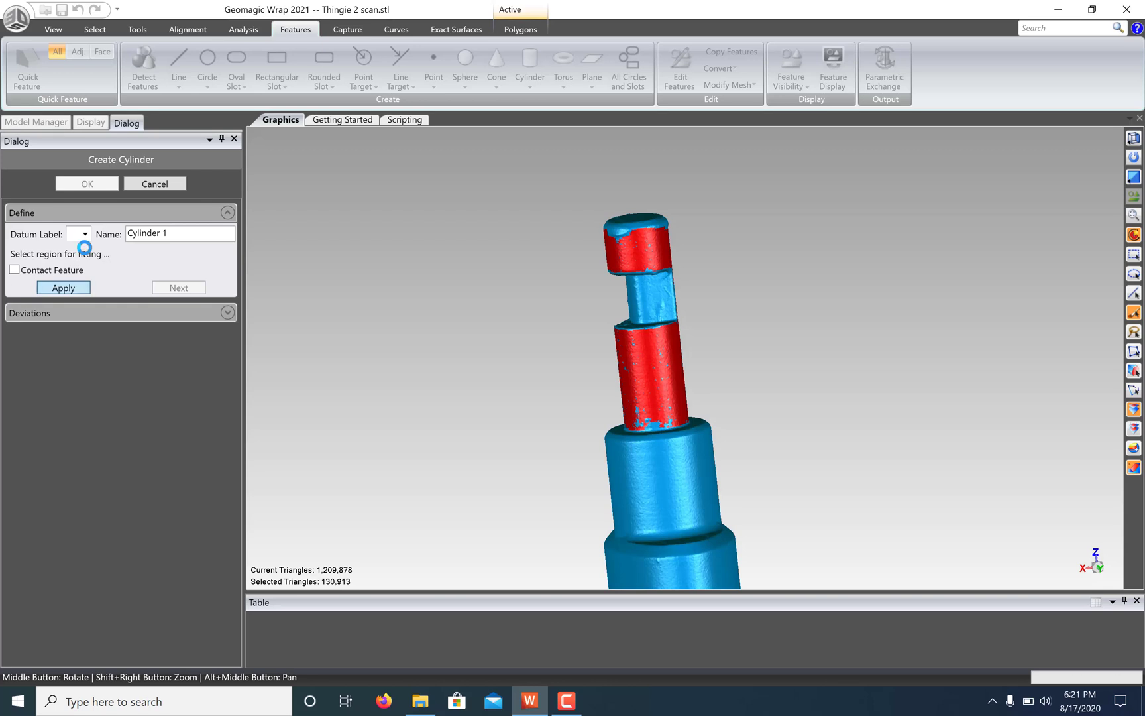
click(64, 288)
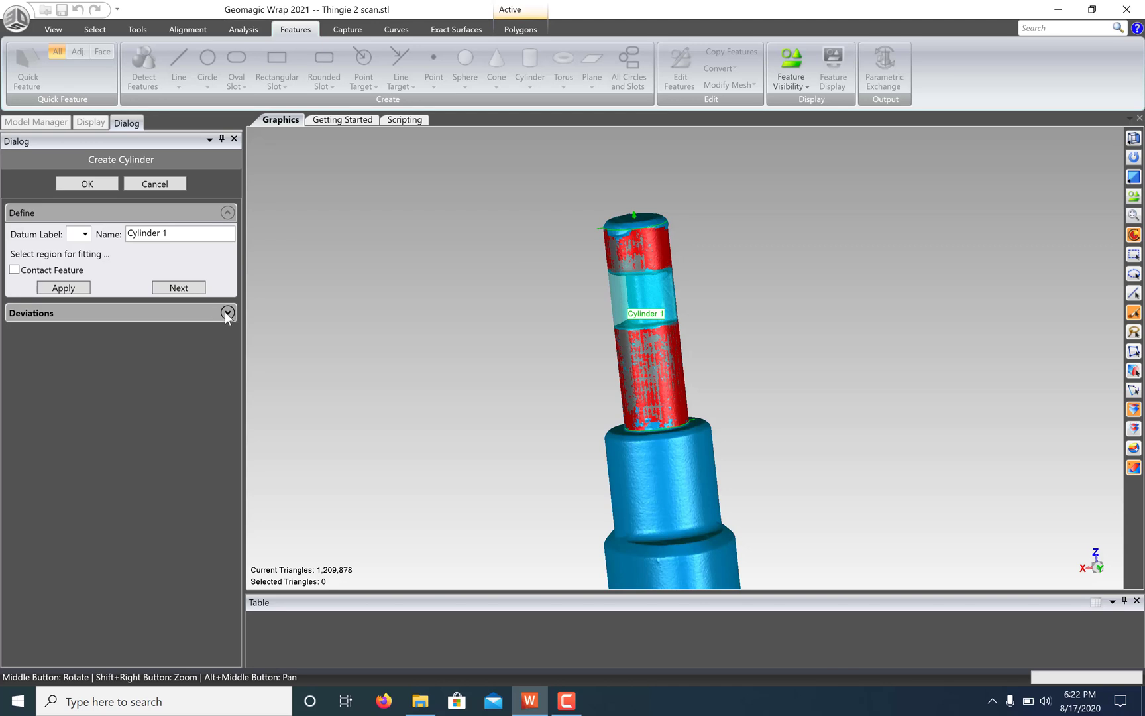
click(228, 313)
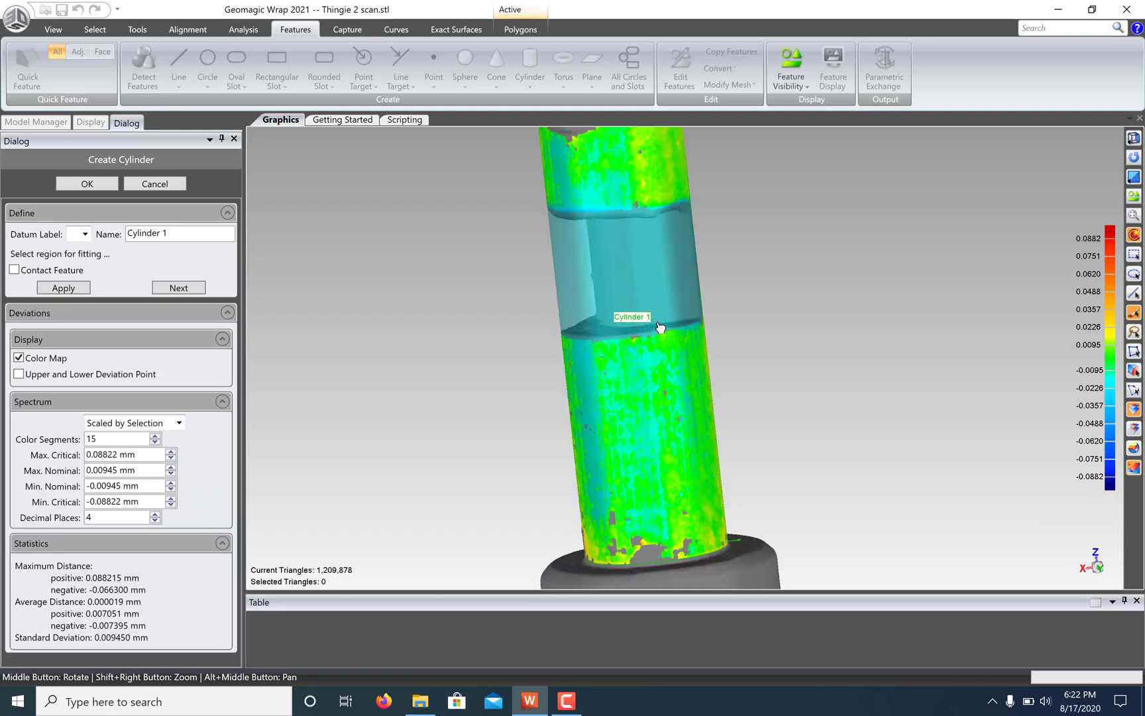
click(86, 184)
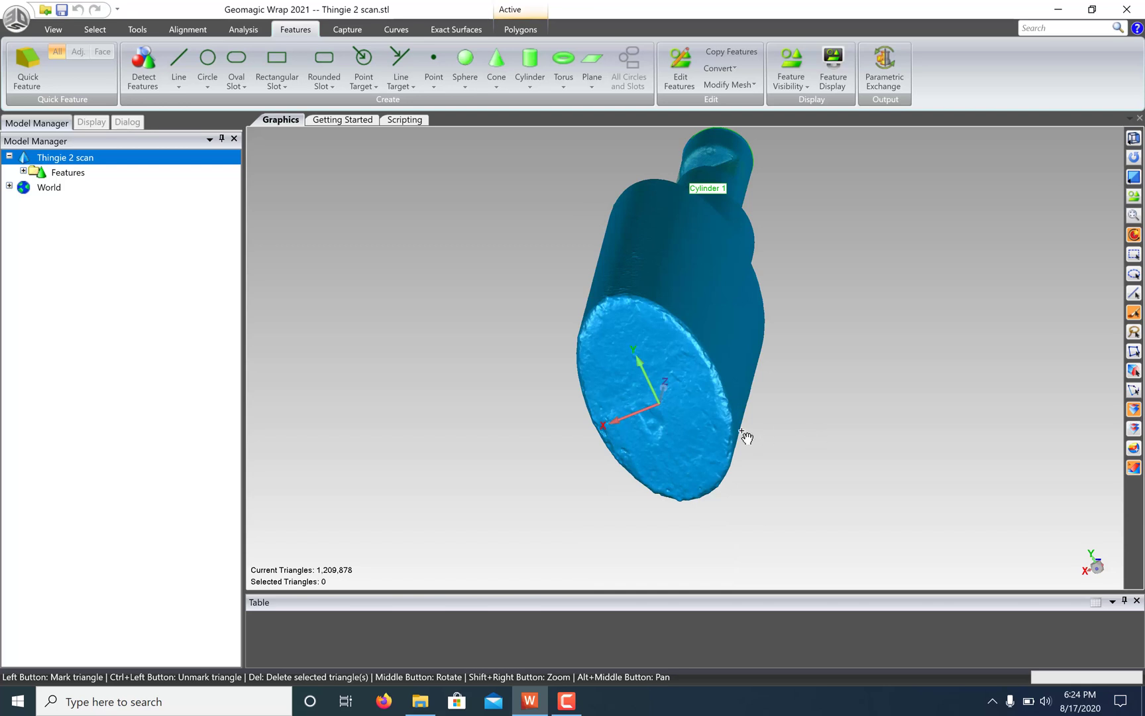
mouse_move(605, 436)
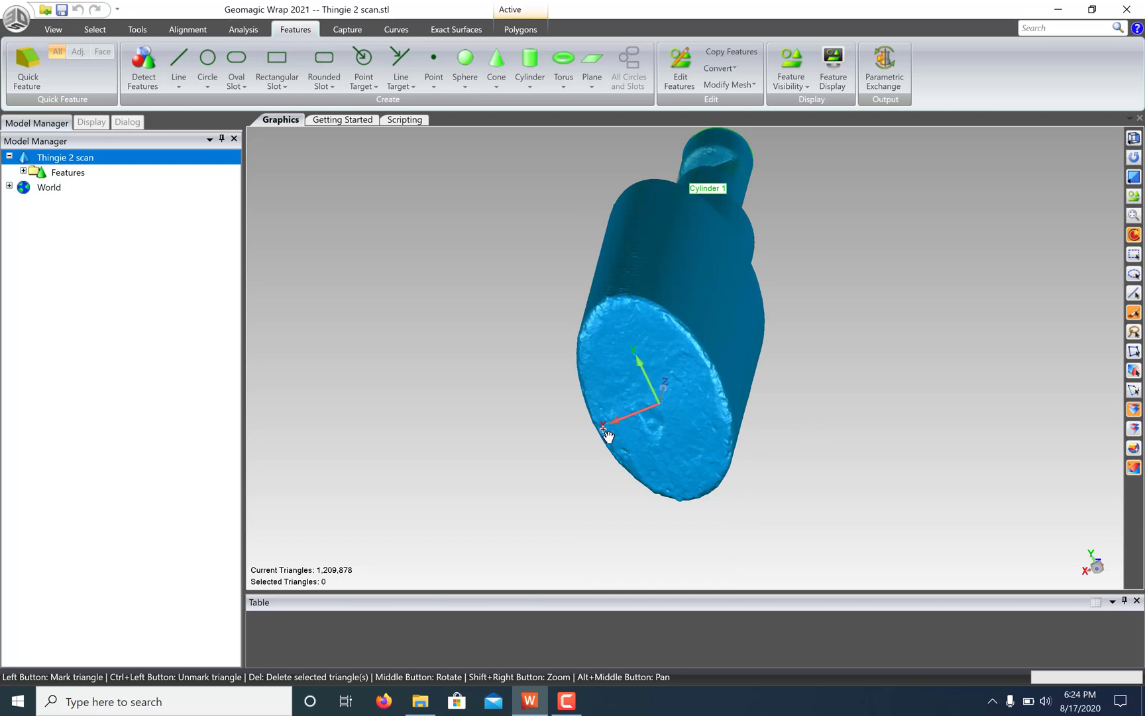
Create Plane 1 parallel to the World XY plane through a point on the base face
click(591, 78)
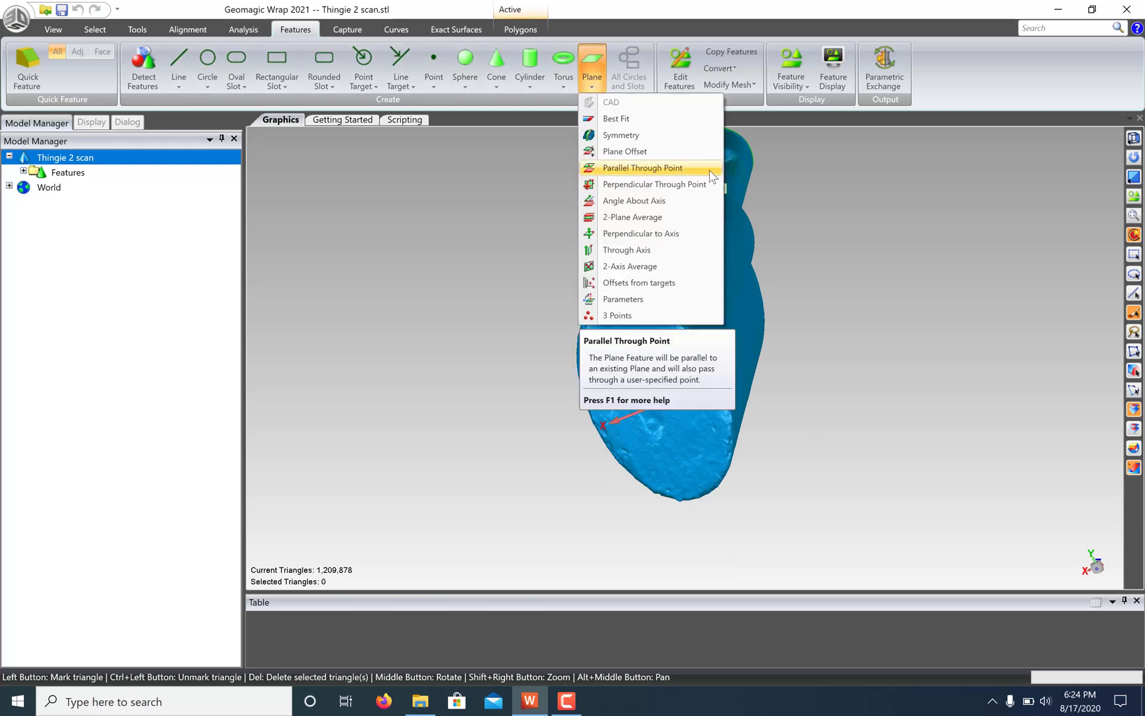
click(643, 168)
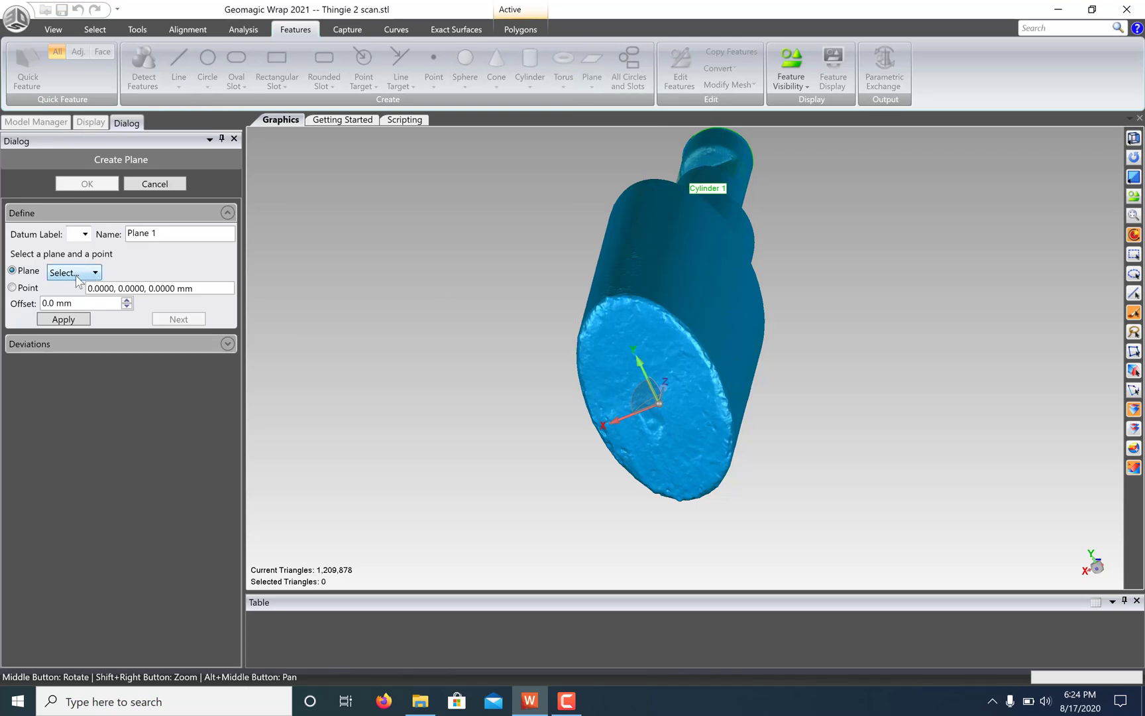
click(94, 273)
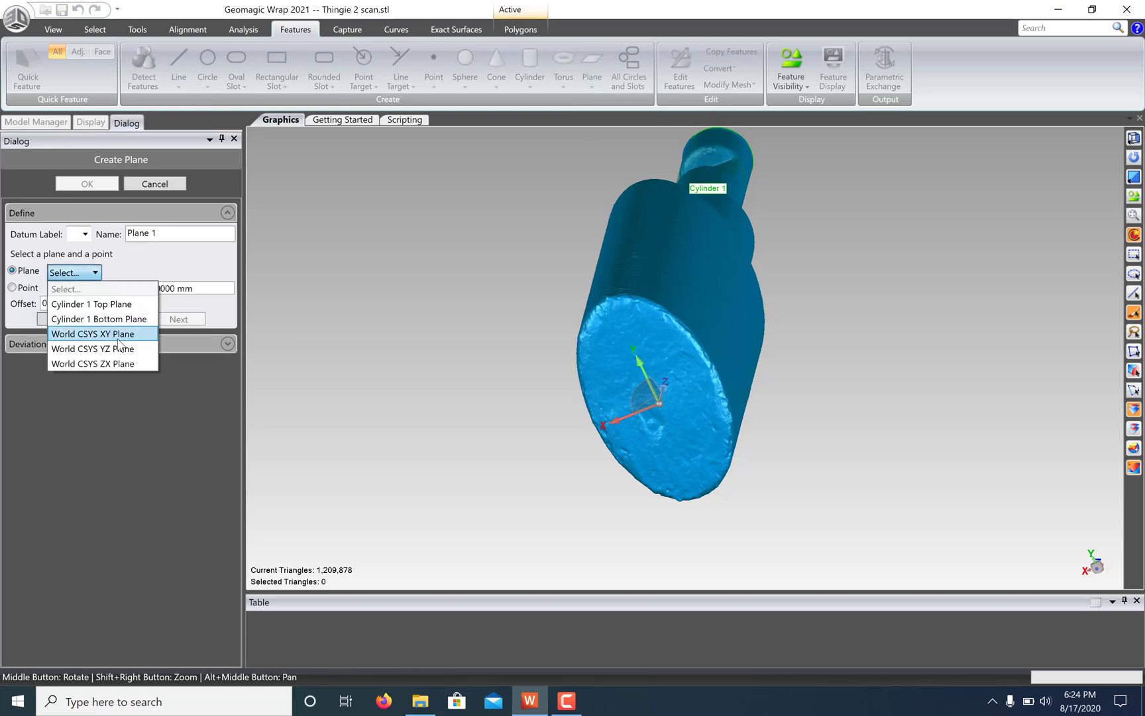
click(93, 334)
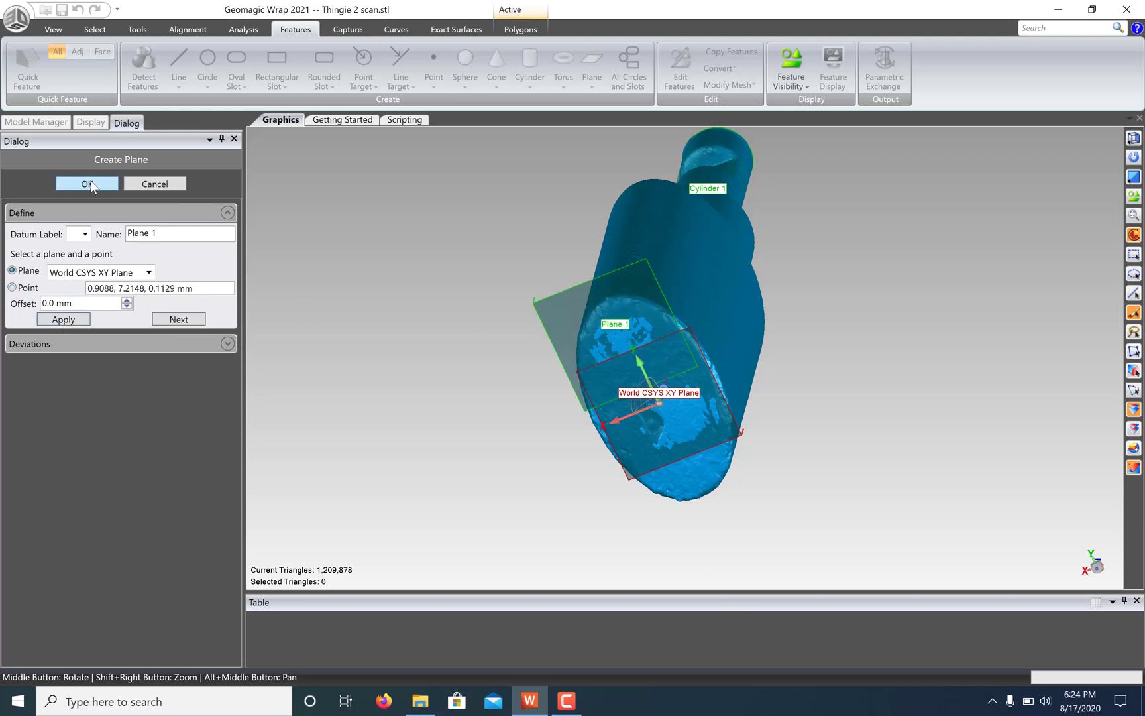
click(86, 184)
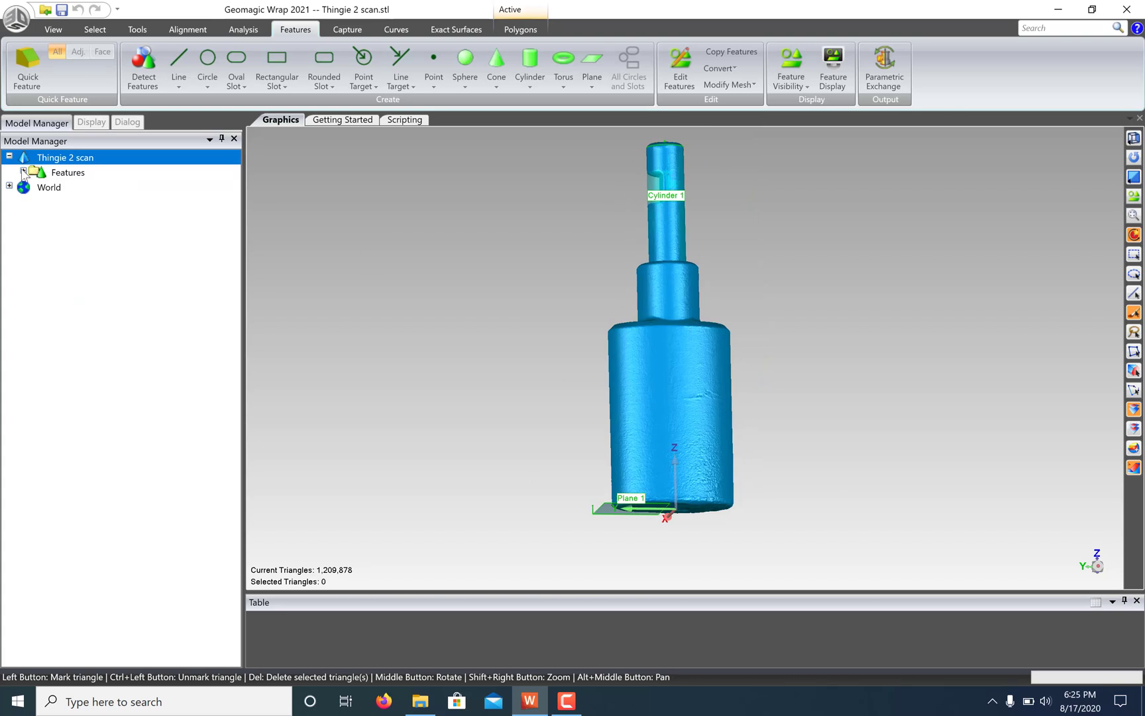
Expand the scan's Features node to show Cylinder 1 and Plane 1
click(33, 172)
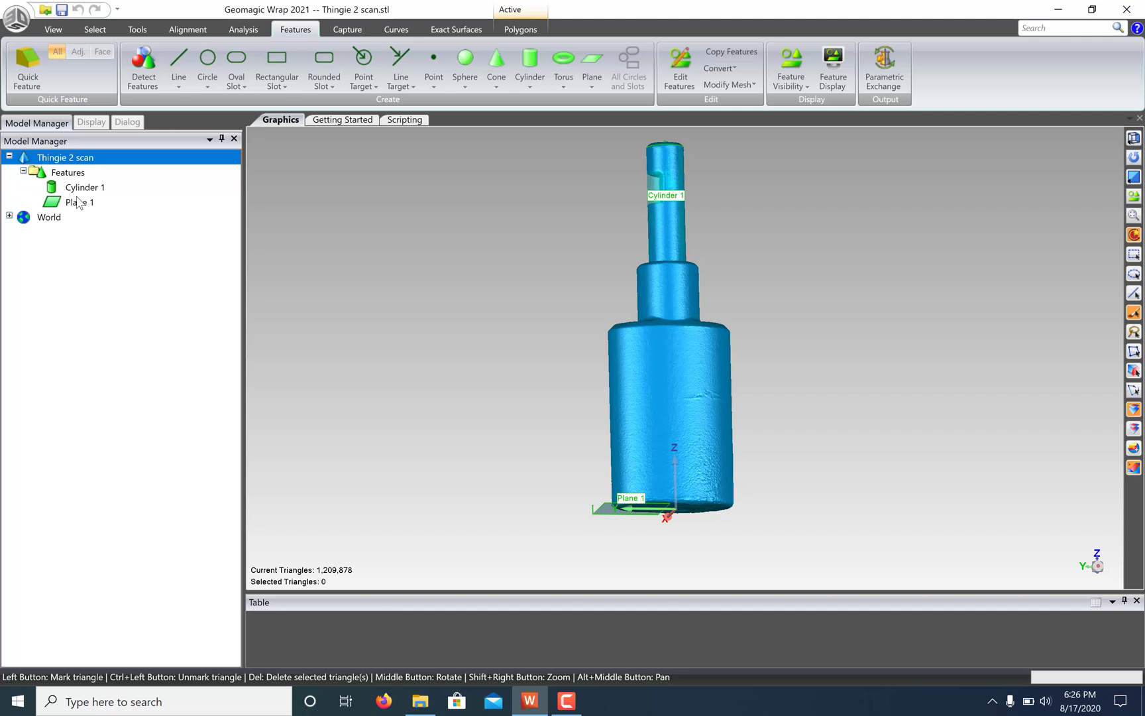
mouse_move(151, 207)
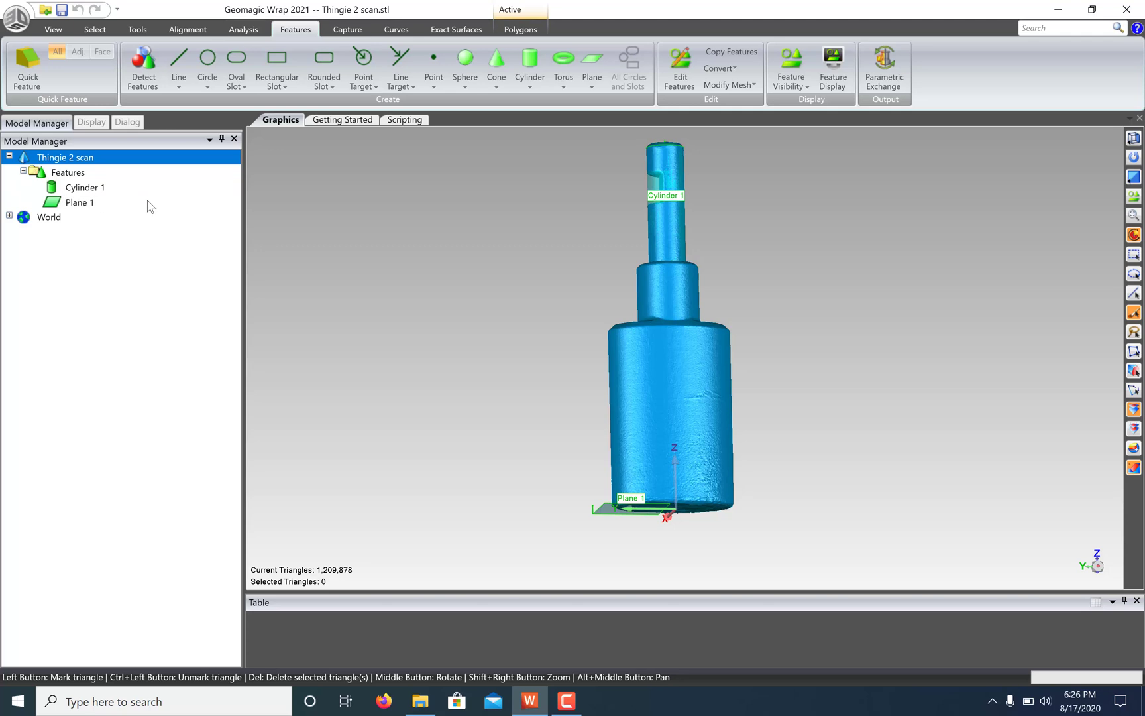
mouse_move(435, 215)
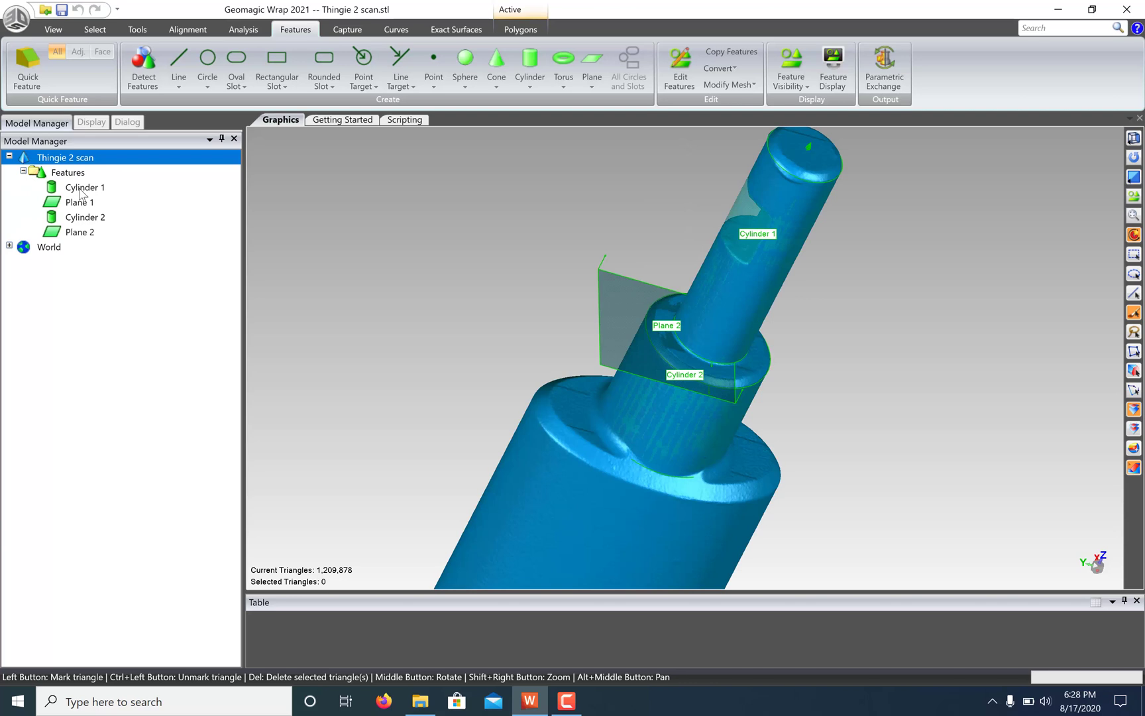
Select the fitted cylinders in the Model Manager and bring up their context actions to hide them
click(85, 188)
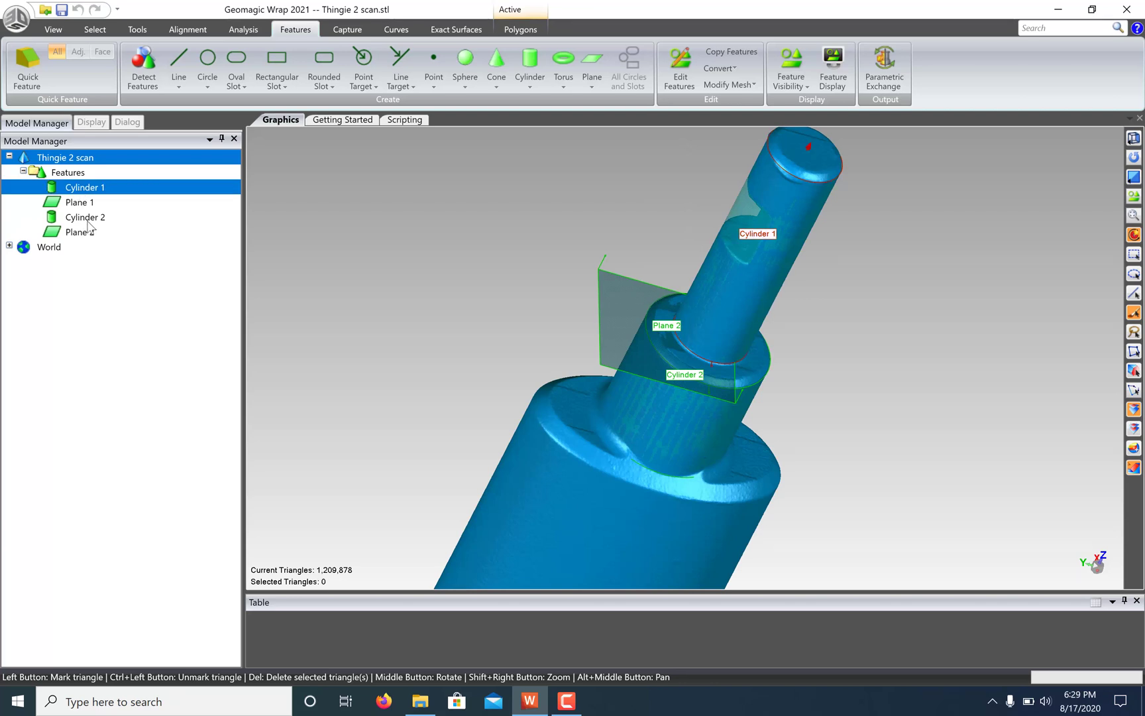
right_click(85, 217)
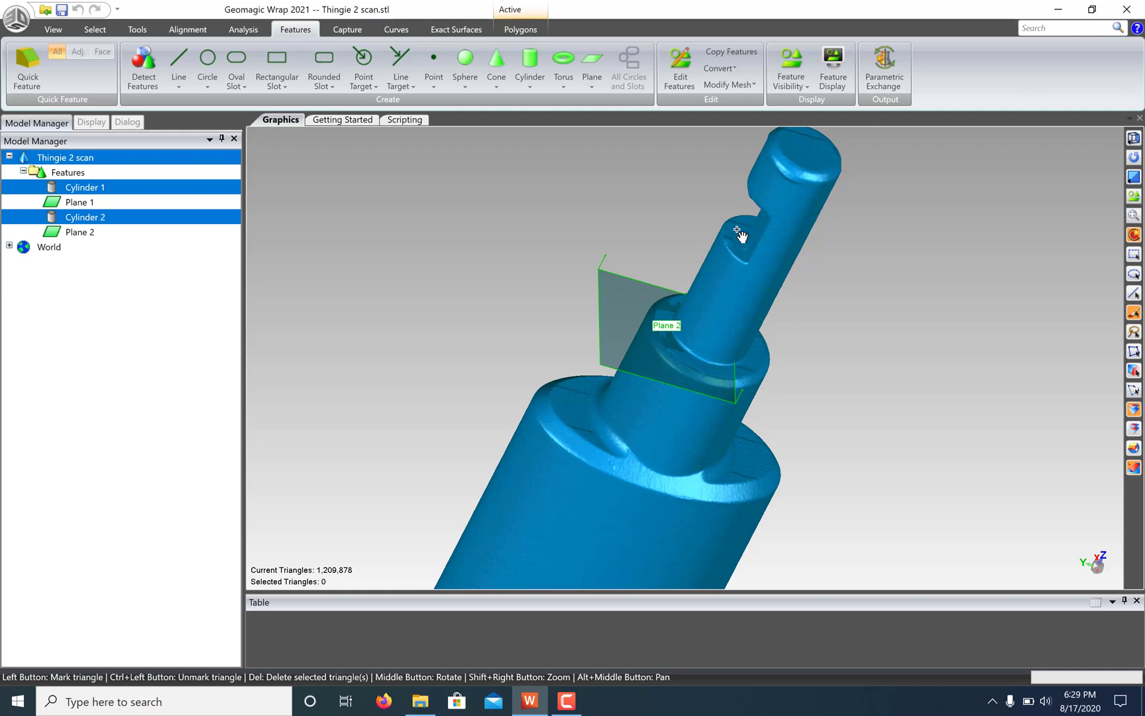
mouse_move(526, 96)
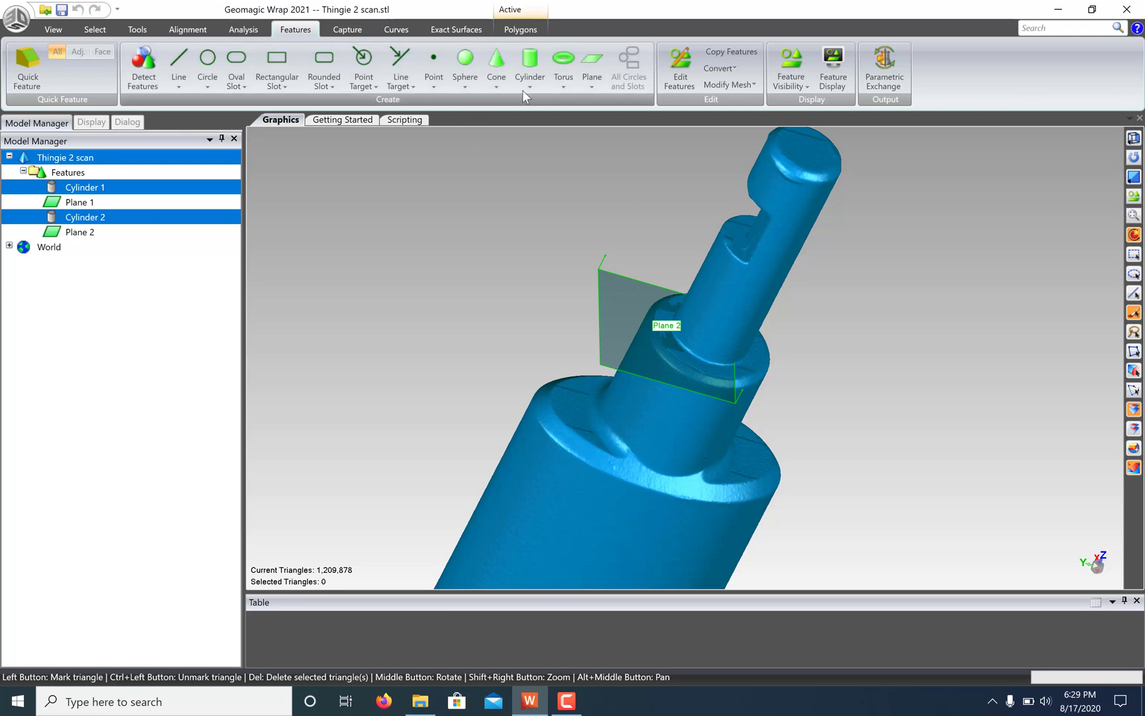
Create Planes 3 to 6 parallel to World XY through picked points along the shaft steps
click(591, 59)
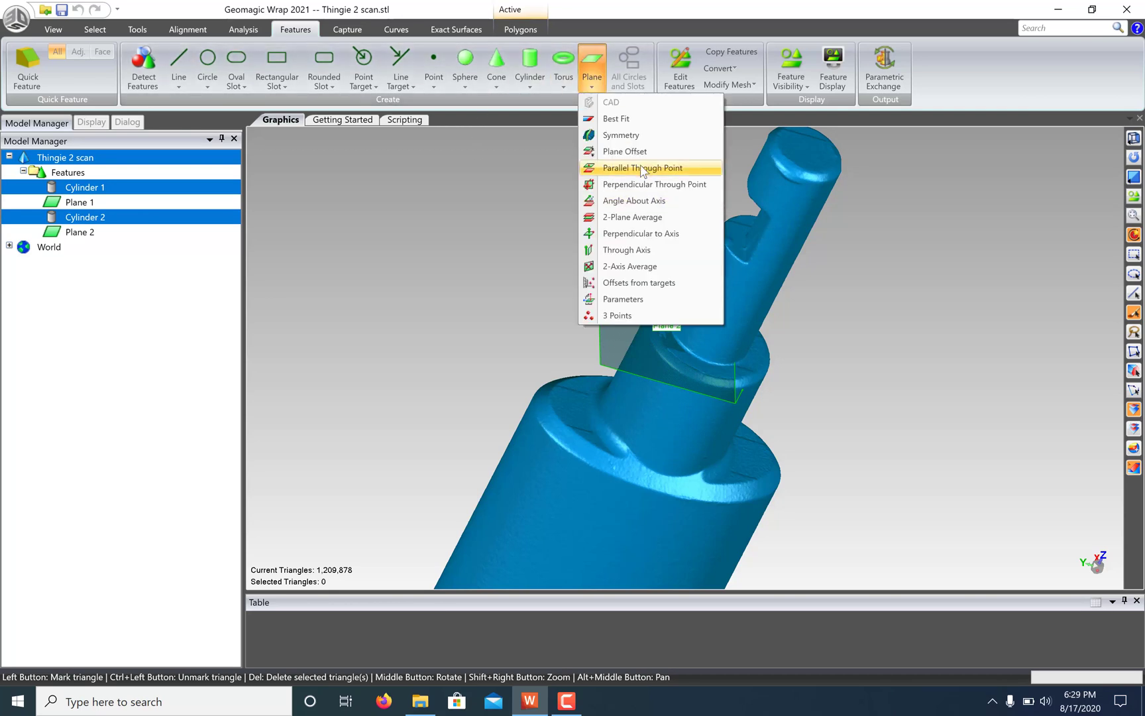
click(643, 168)
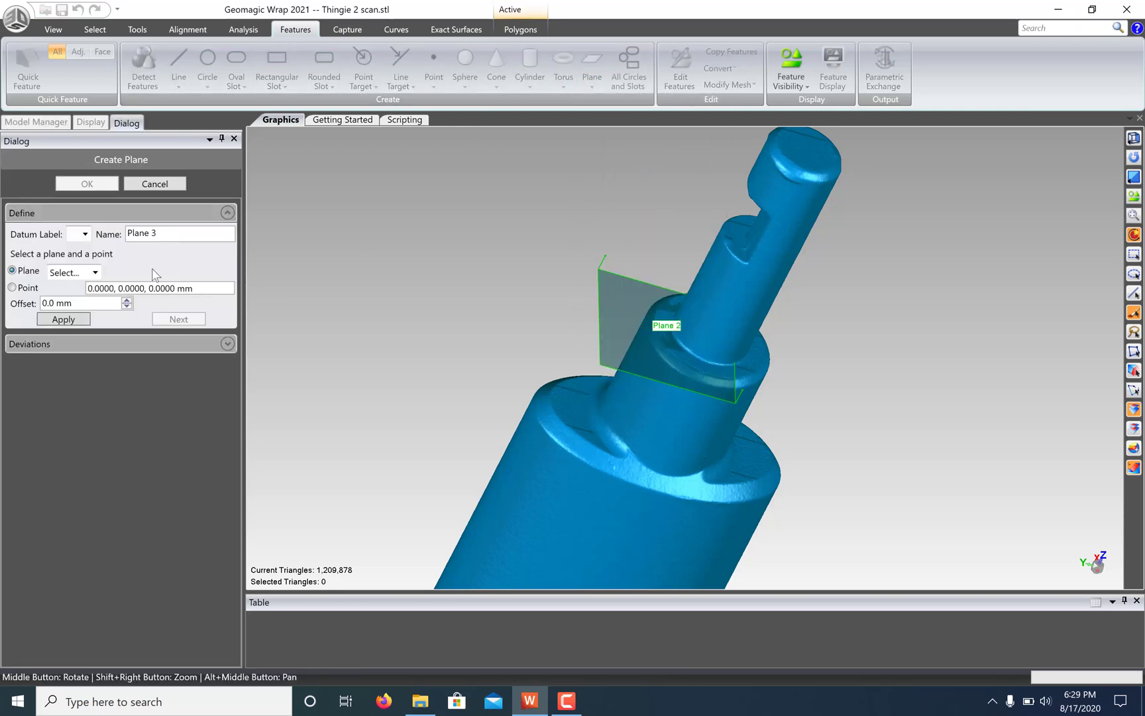
click(96, 273)
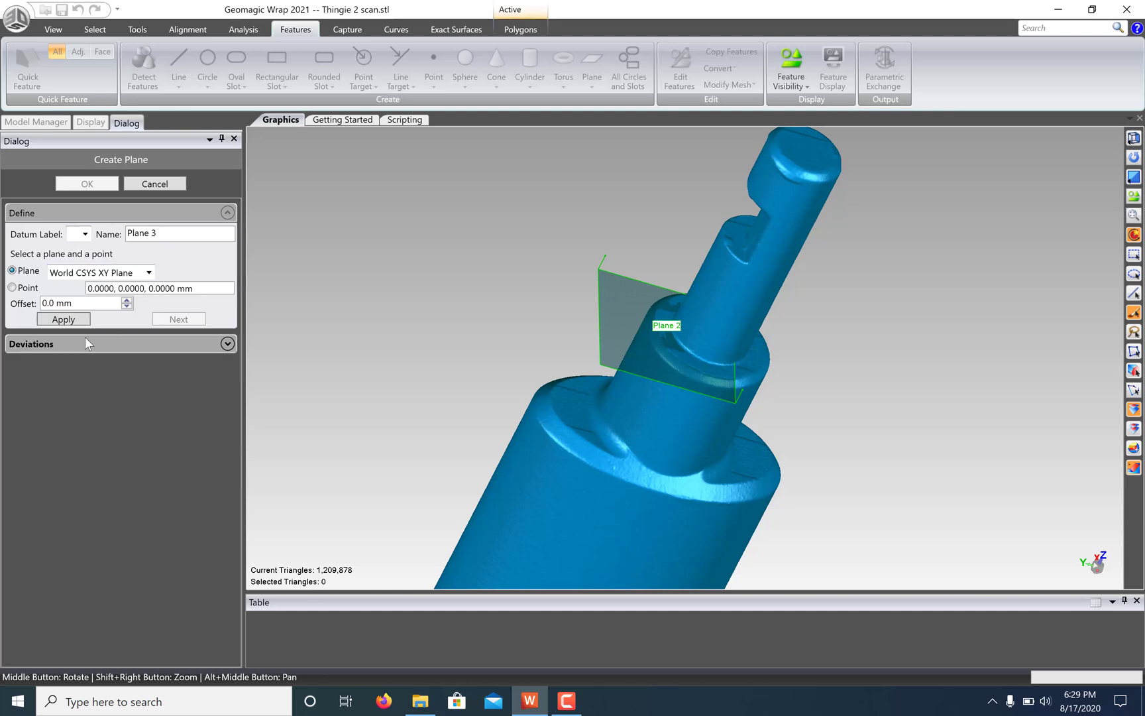
click(740, 242)
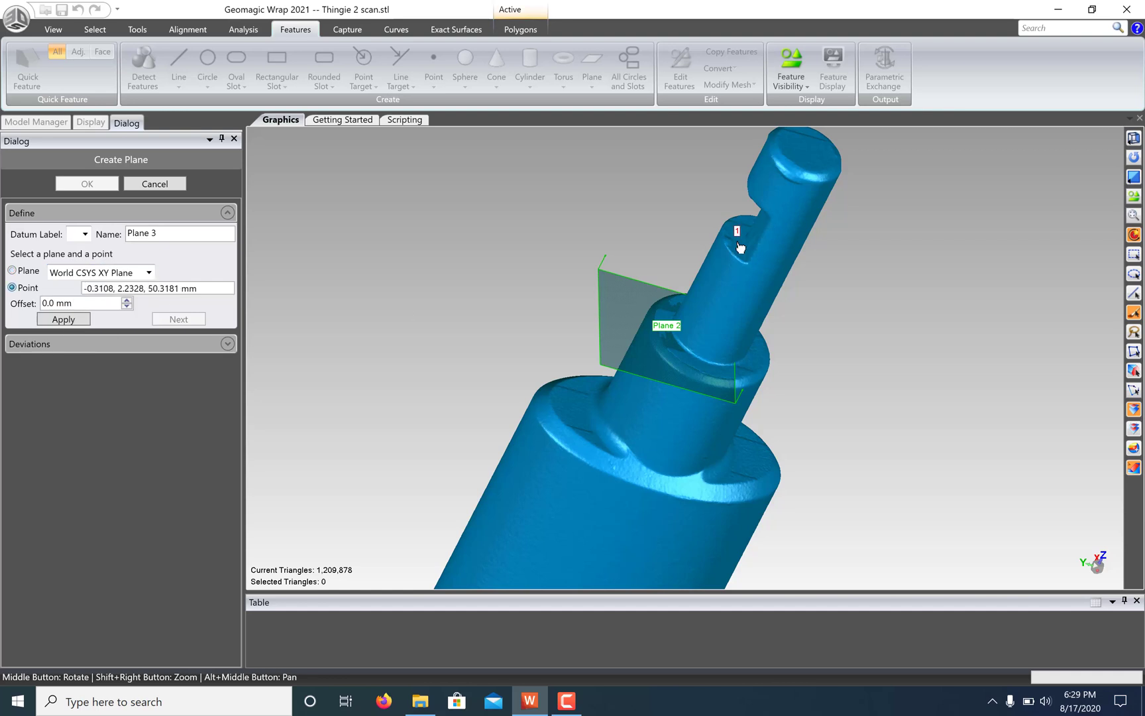
click(12, 270)
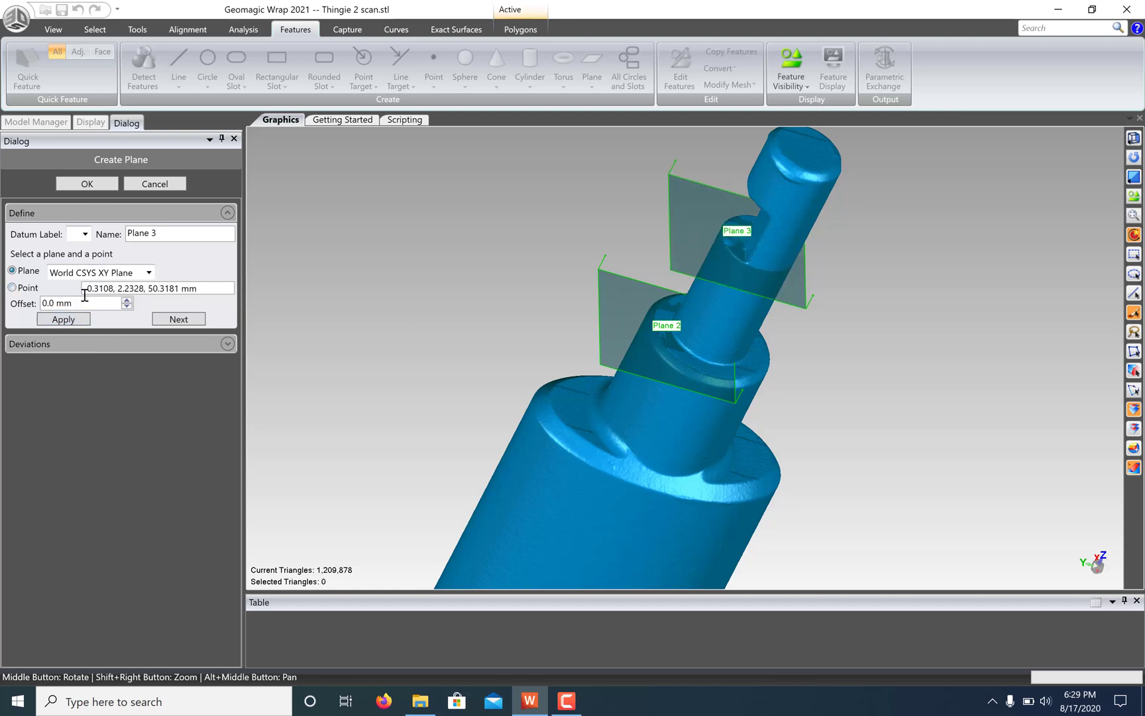
click(64, 320)
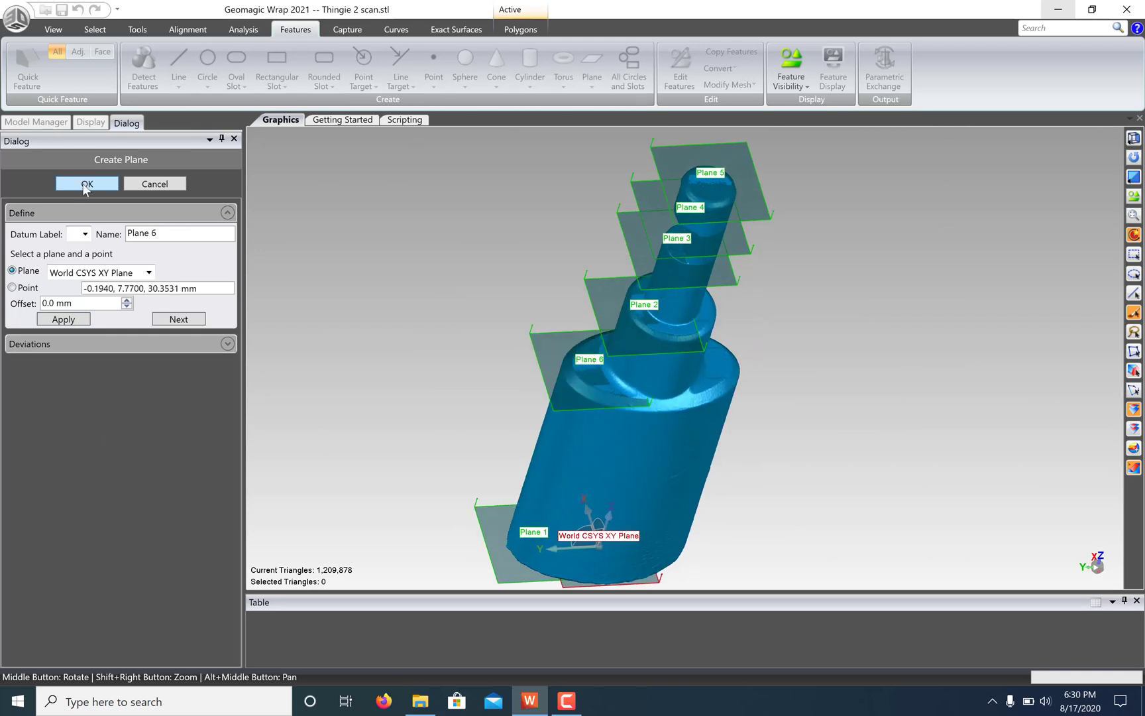
click(86, 184)
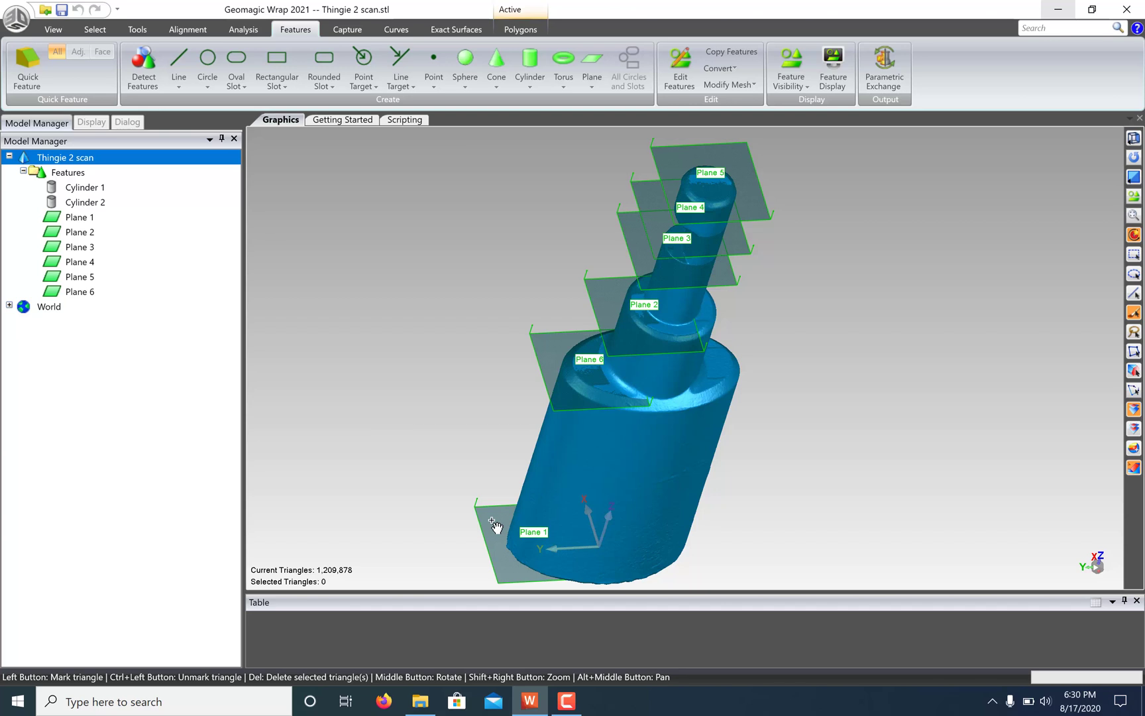
mouse_move(662, 416)
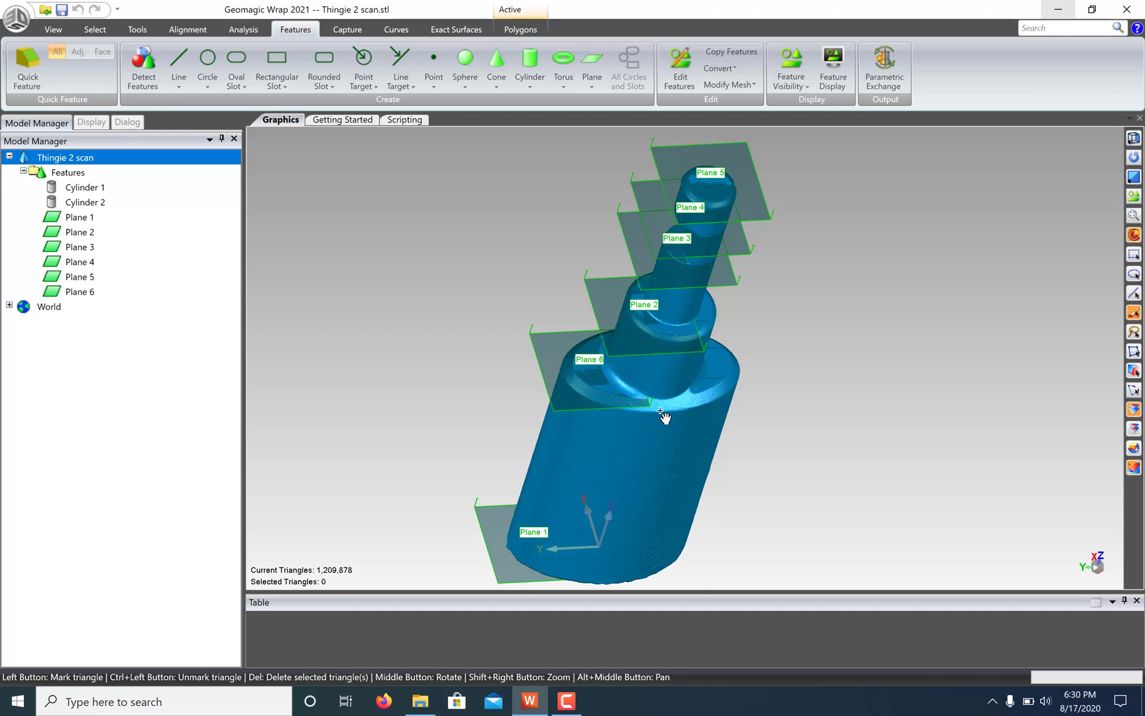
mouse_move(550, 292)
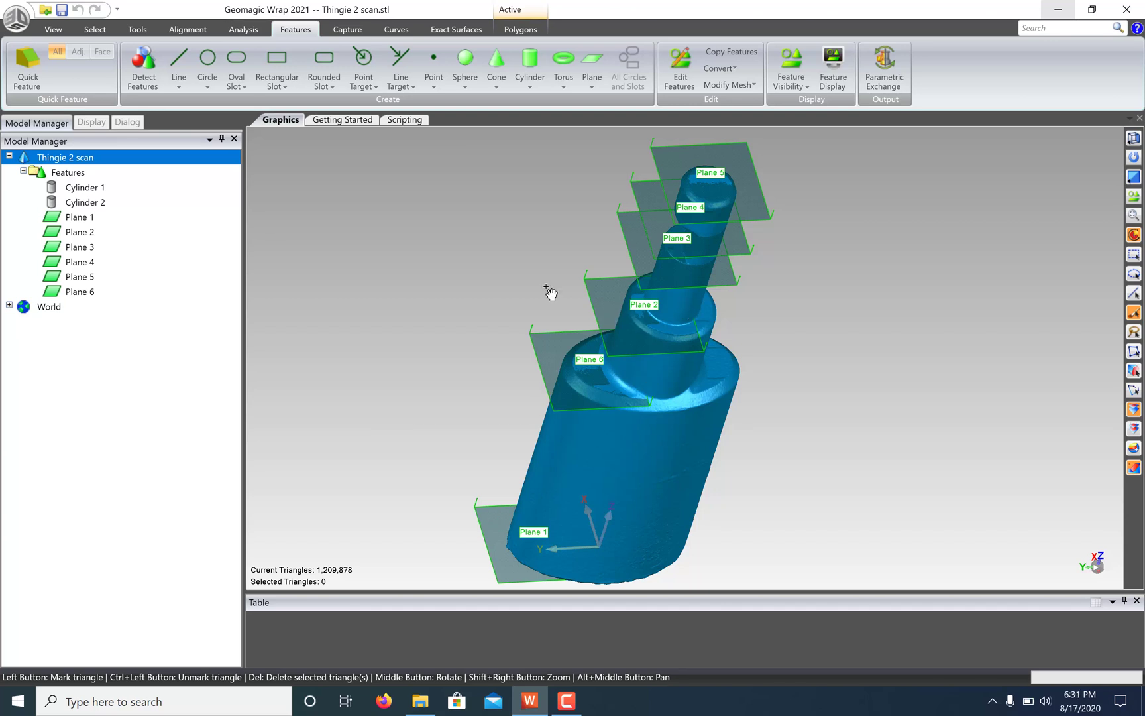
mouse_move(392, 35)
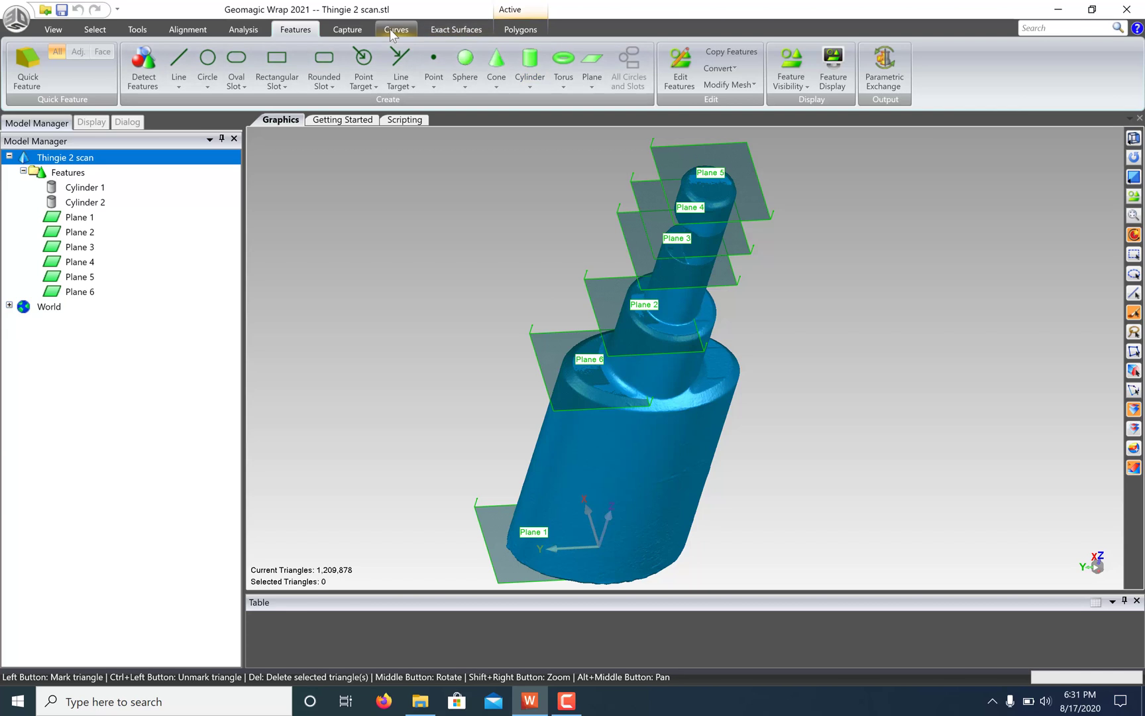
Start Create by Section on the XY plane, lower the position and cut the first section curves
click(397, 29)
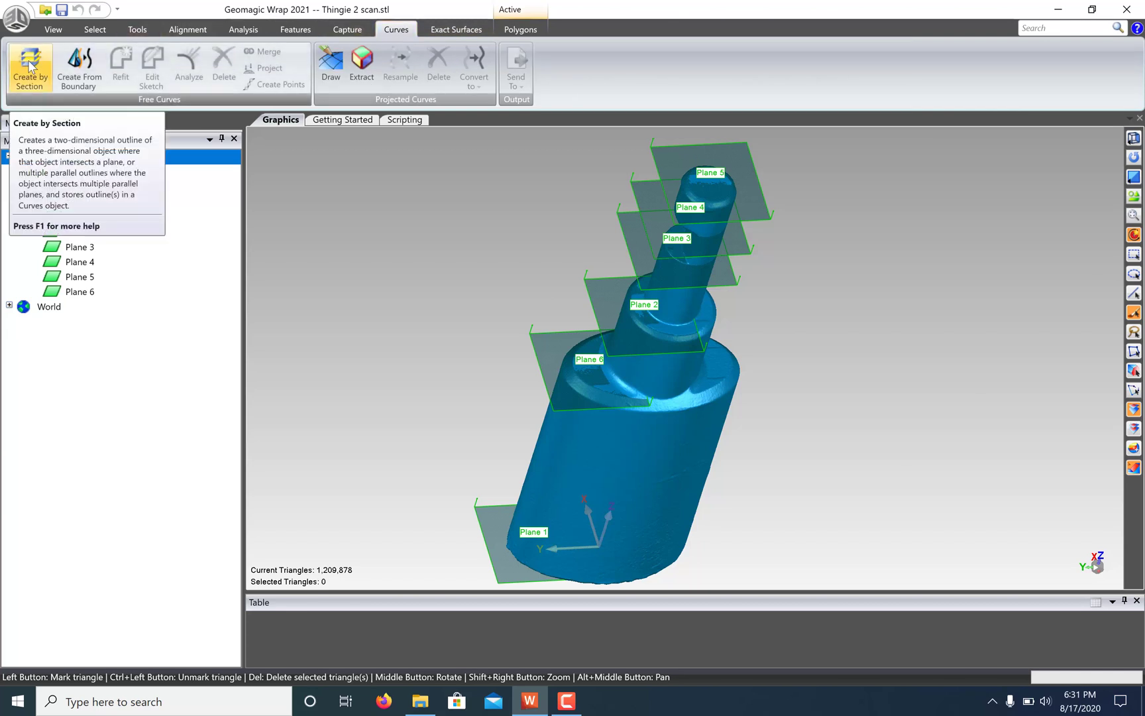
click(29, 60)
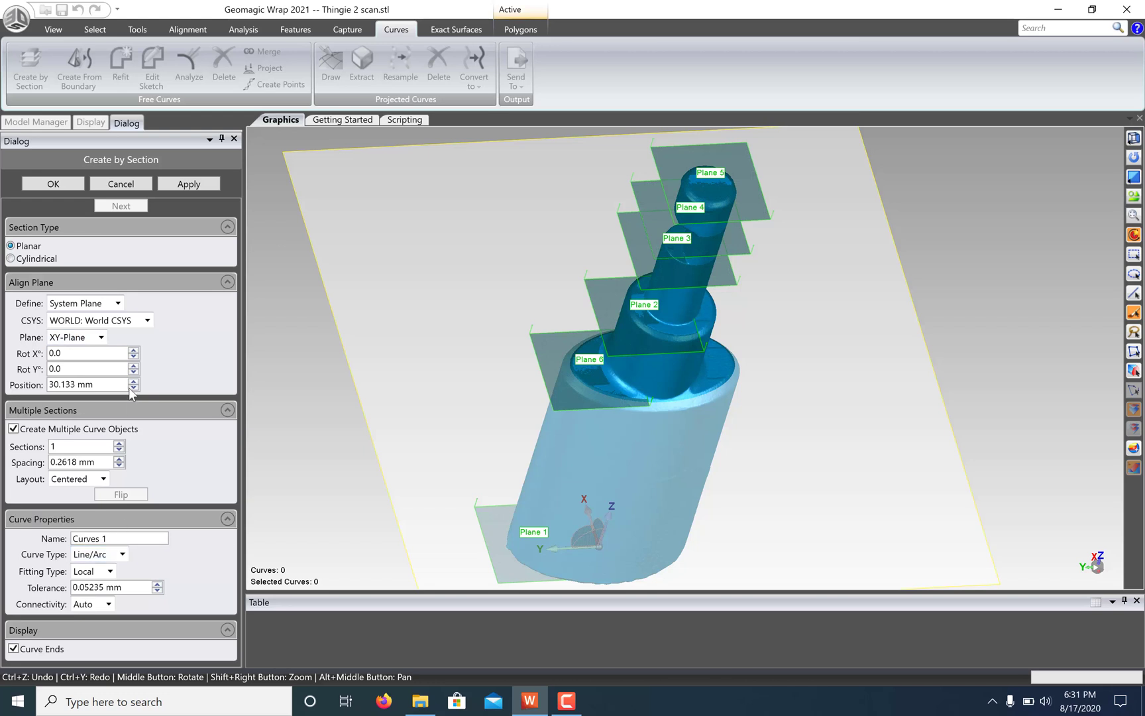
click(134, 389)
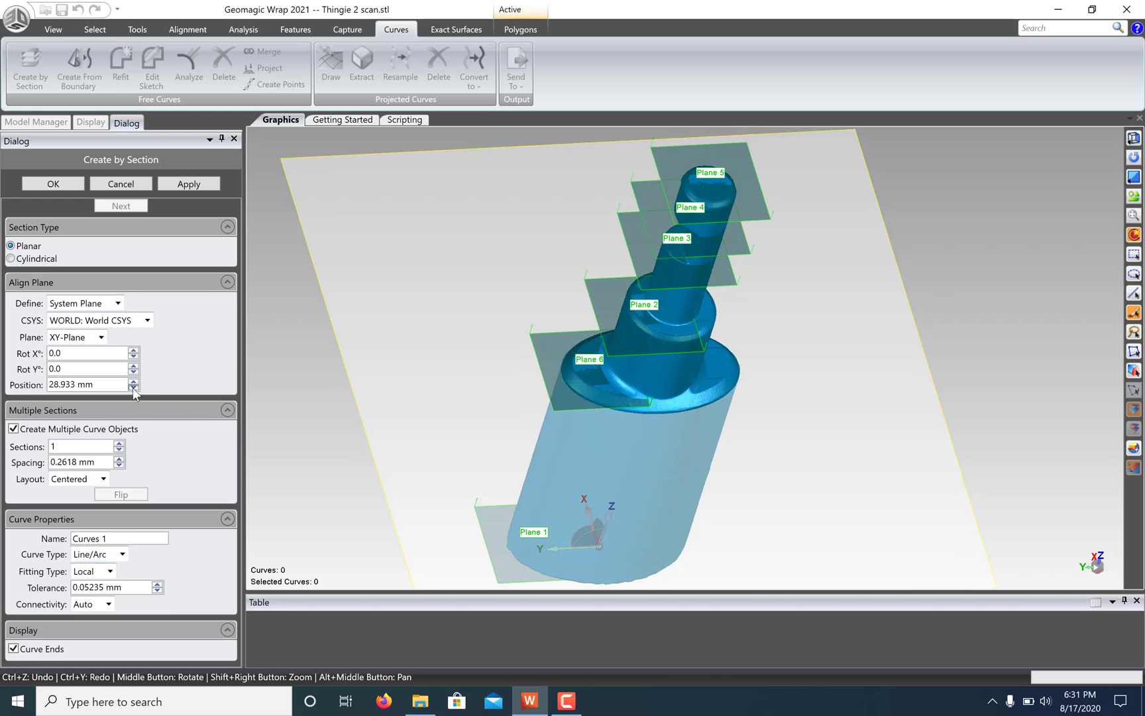
click(133, 389)
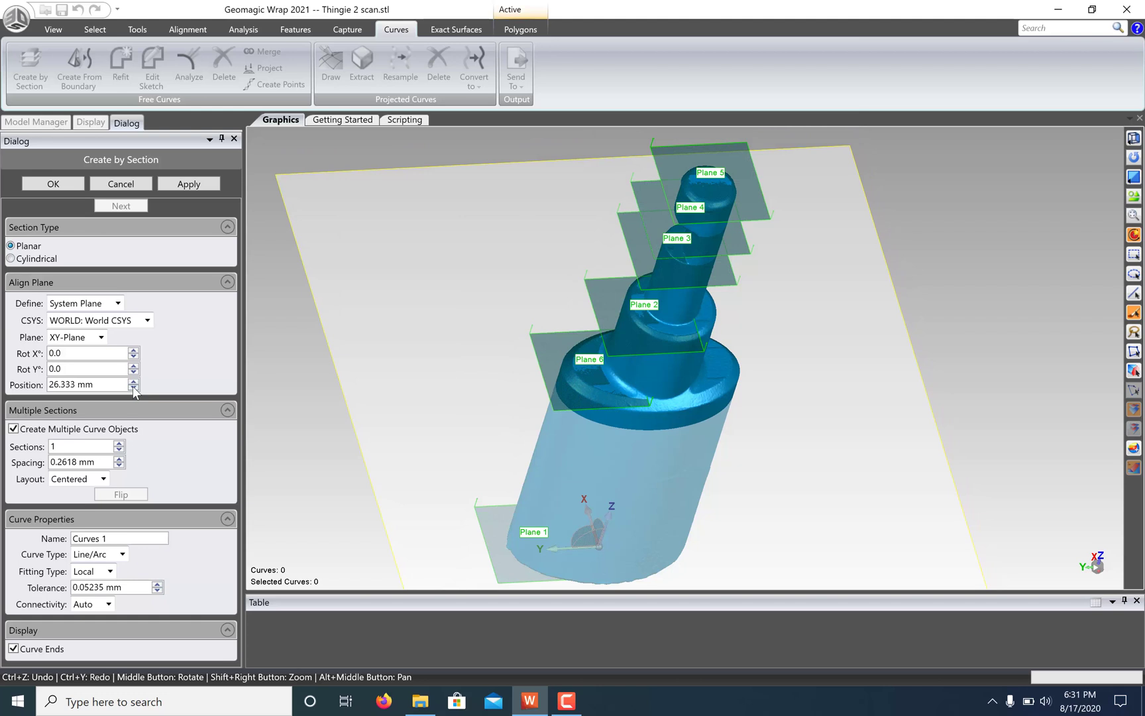
click(188, 185)
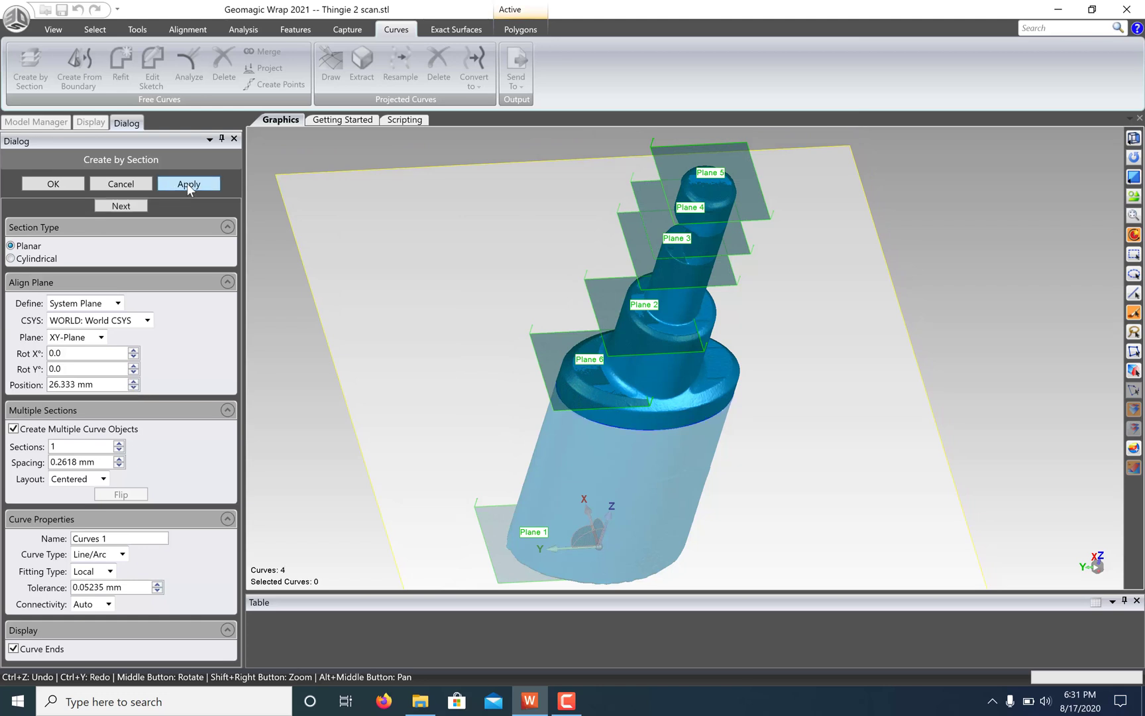
Raise the section height toward Planes 3 and 4 for further cuts, finish, and expand Curves 1's four sketches
click(132, 382)
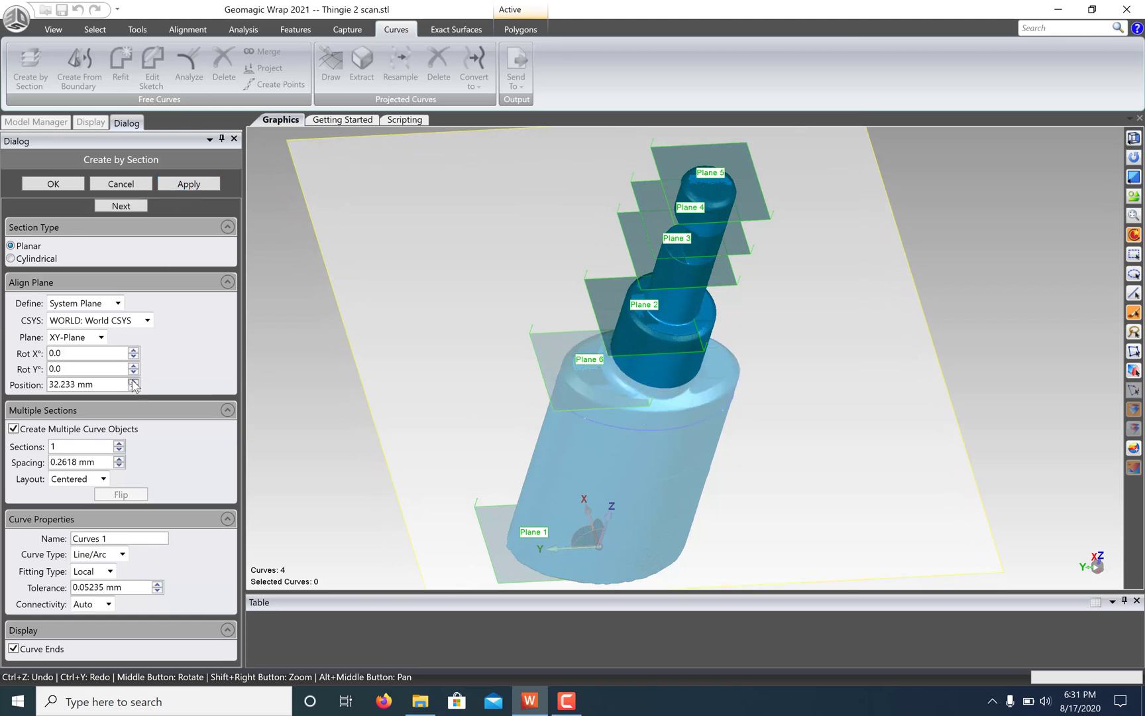
click(133, 382)
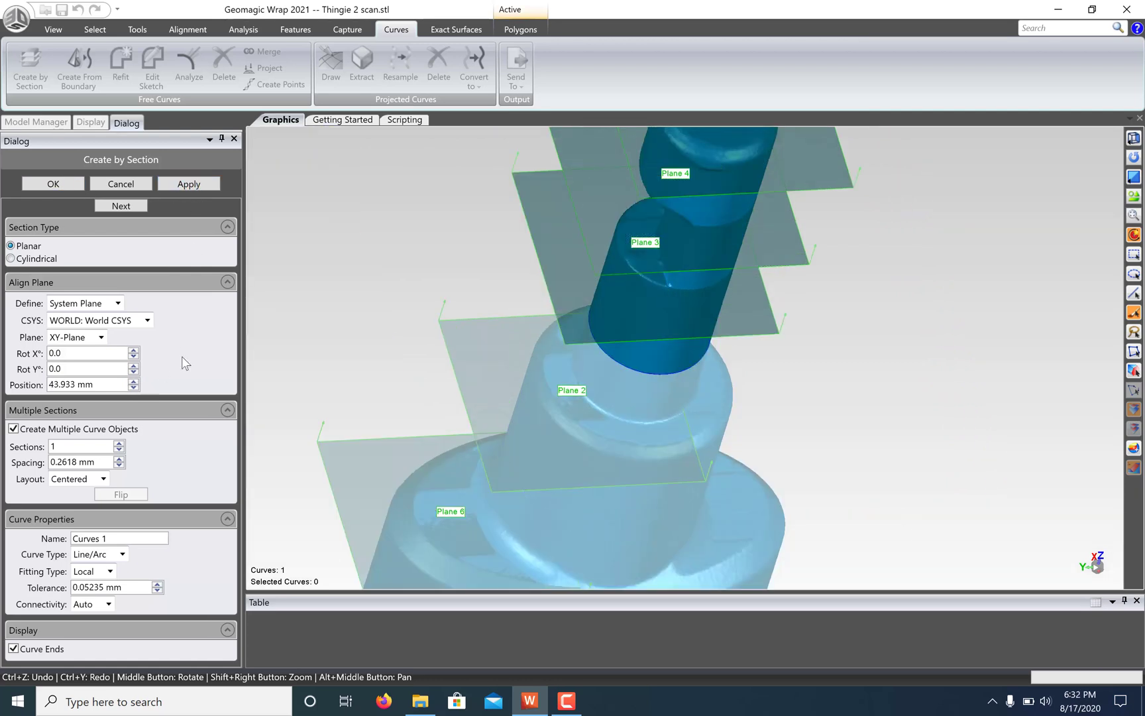
click(132, 382)
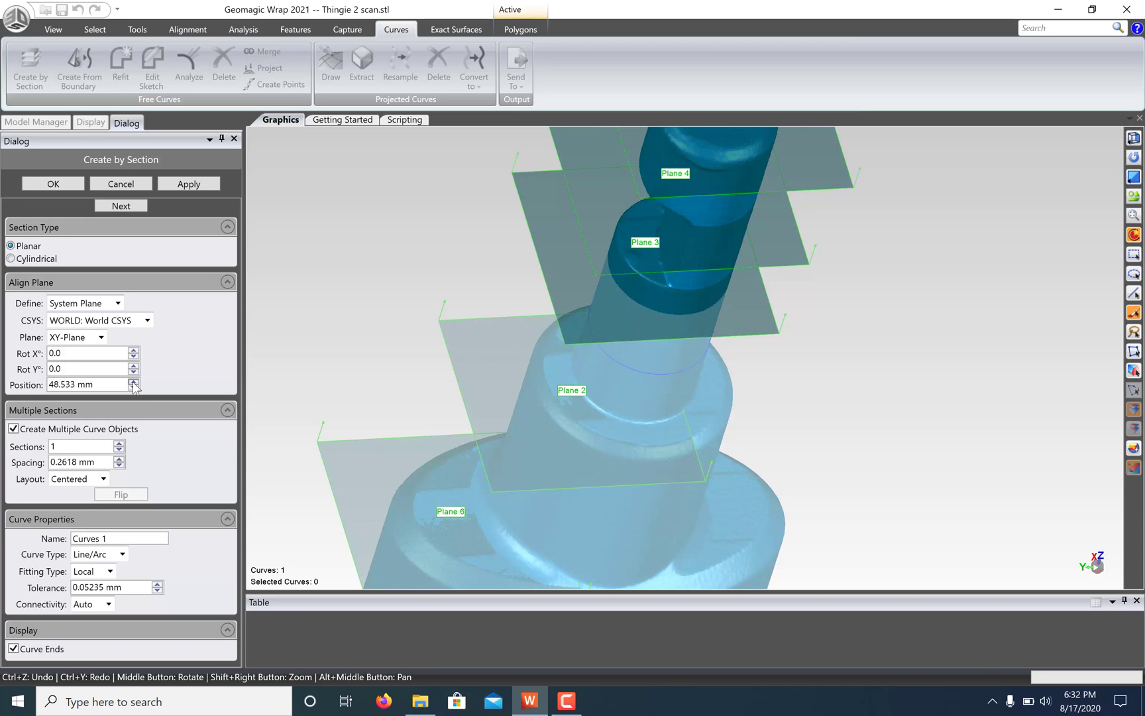
click(133, 382)
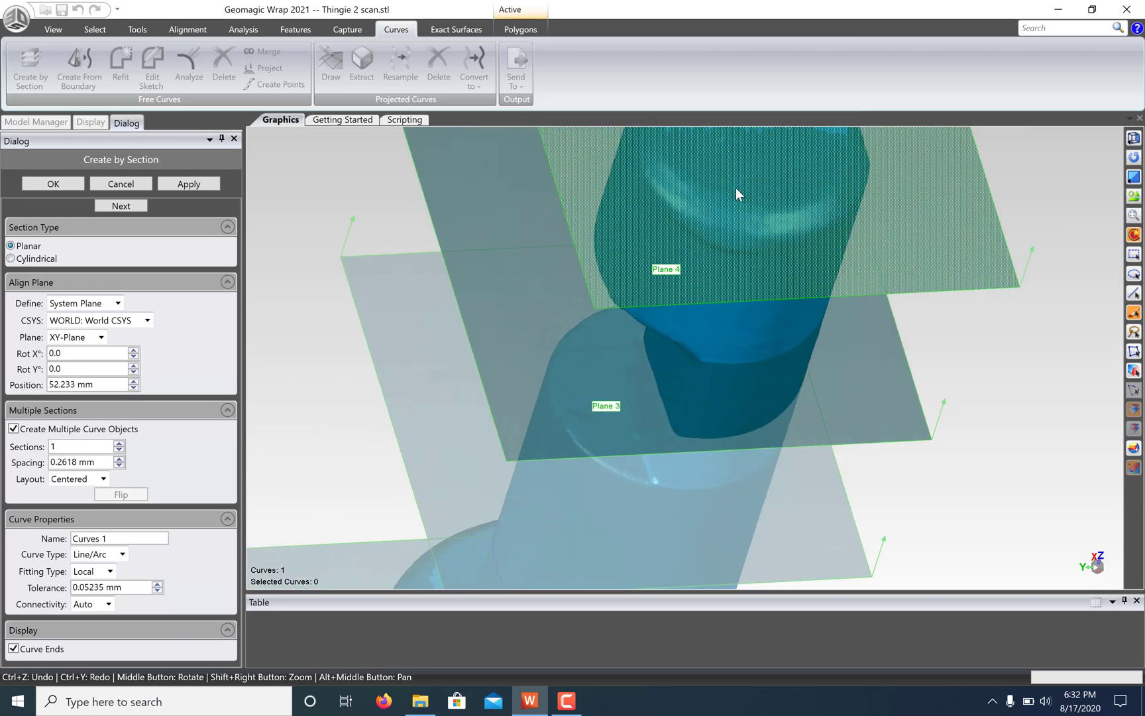
click(519, 29)
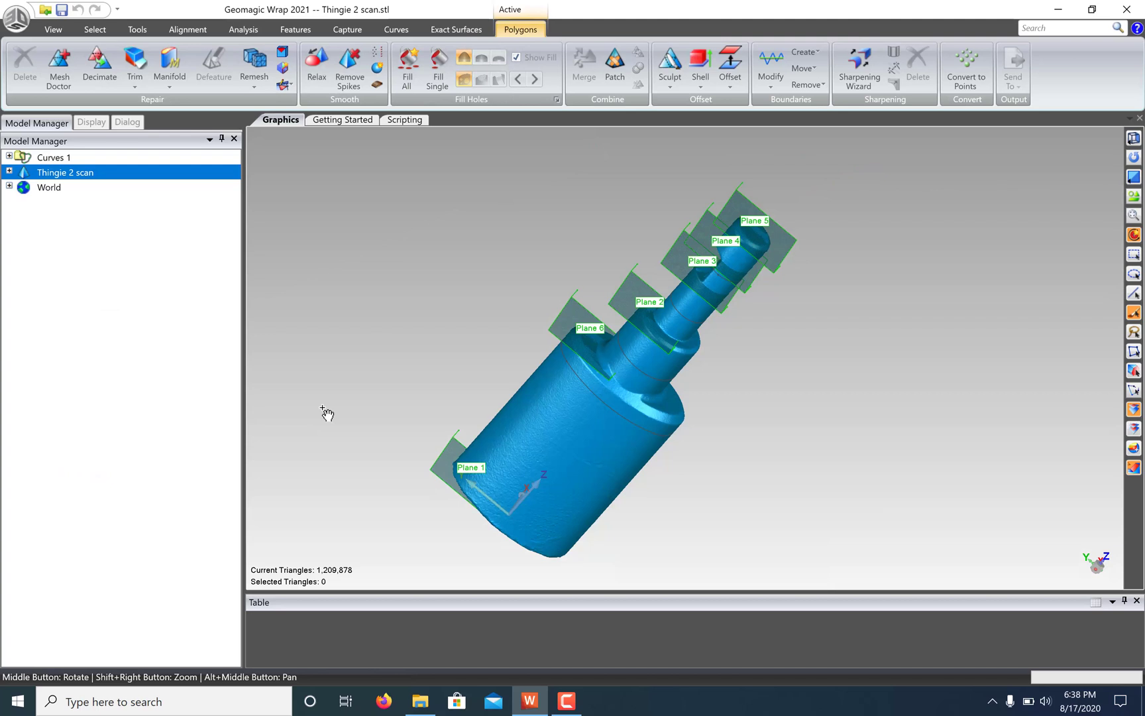
click(8, 158)
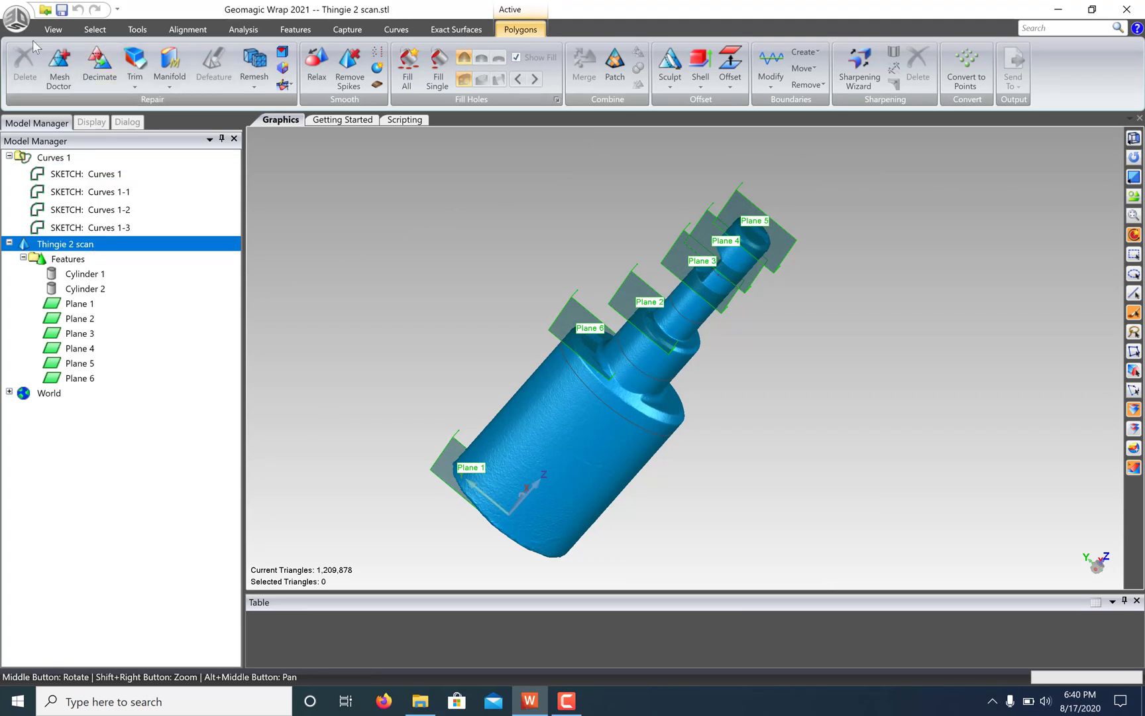
click(14, 18)
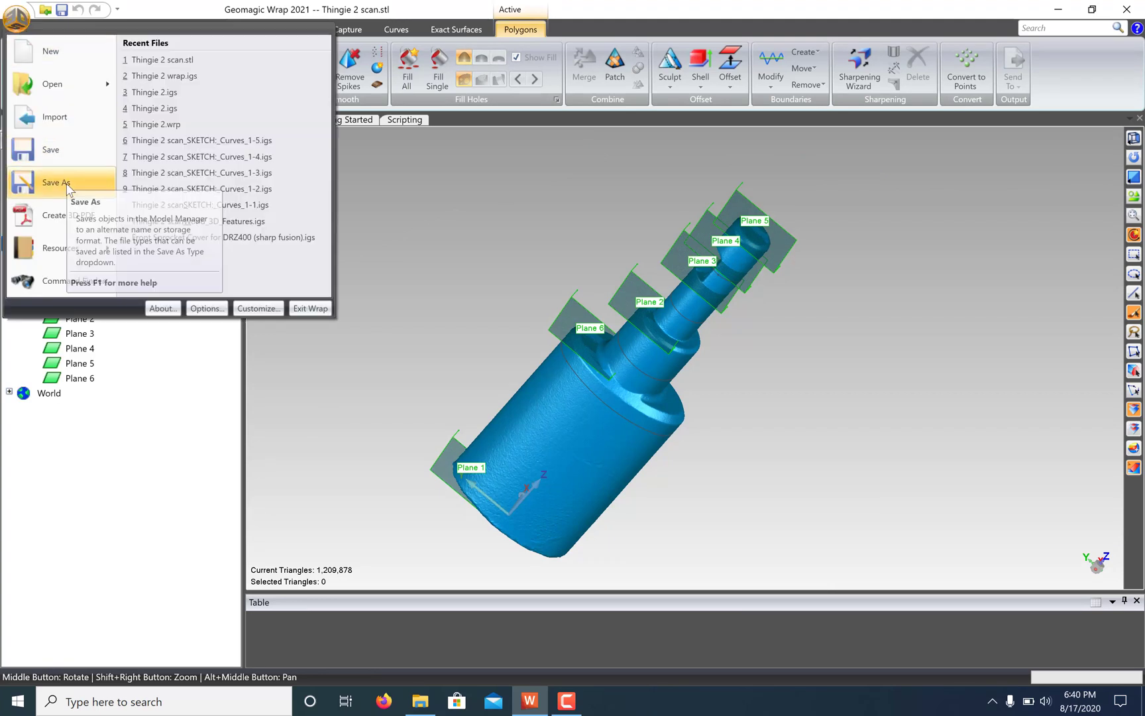
Save As IGES named Thingie 2 scan with curves, features and datums in a single file
click(277, 267)
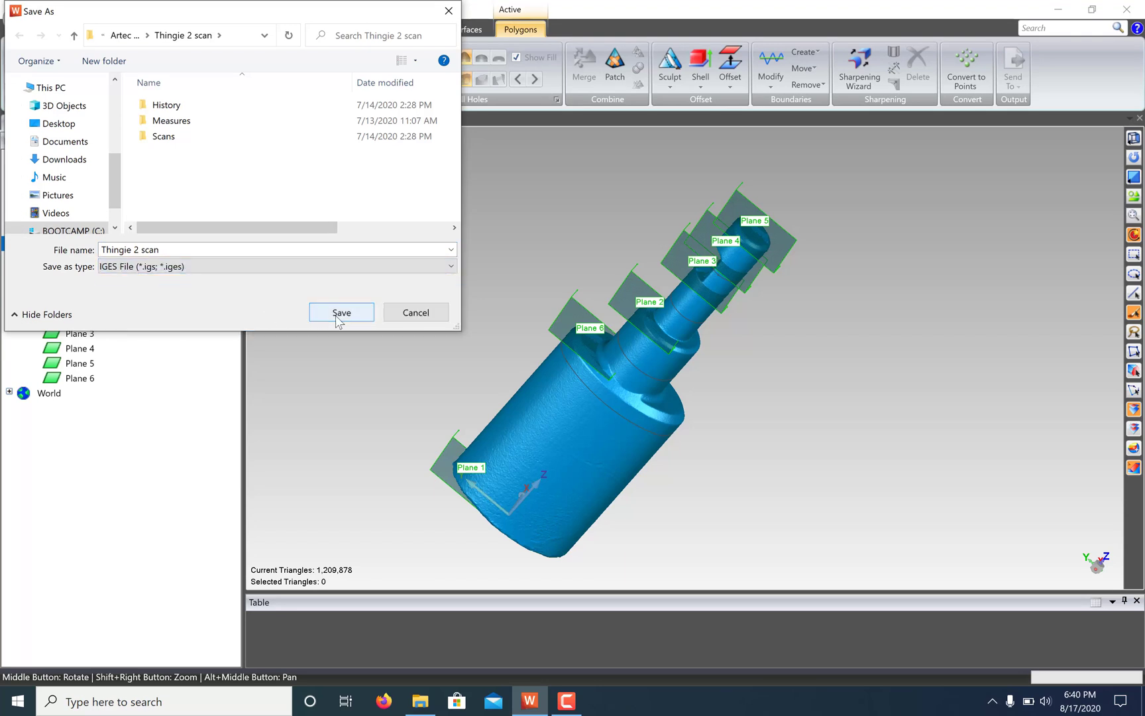
click(342, 312)
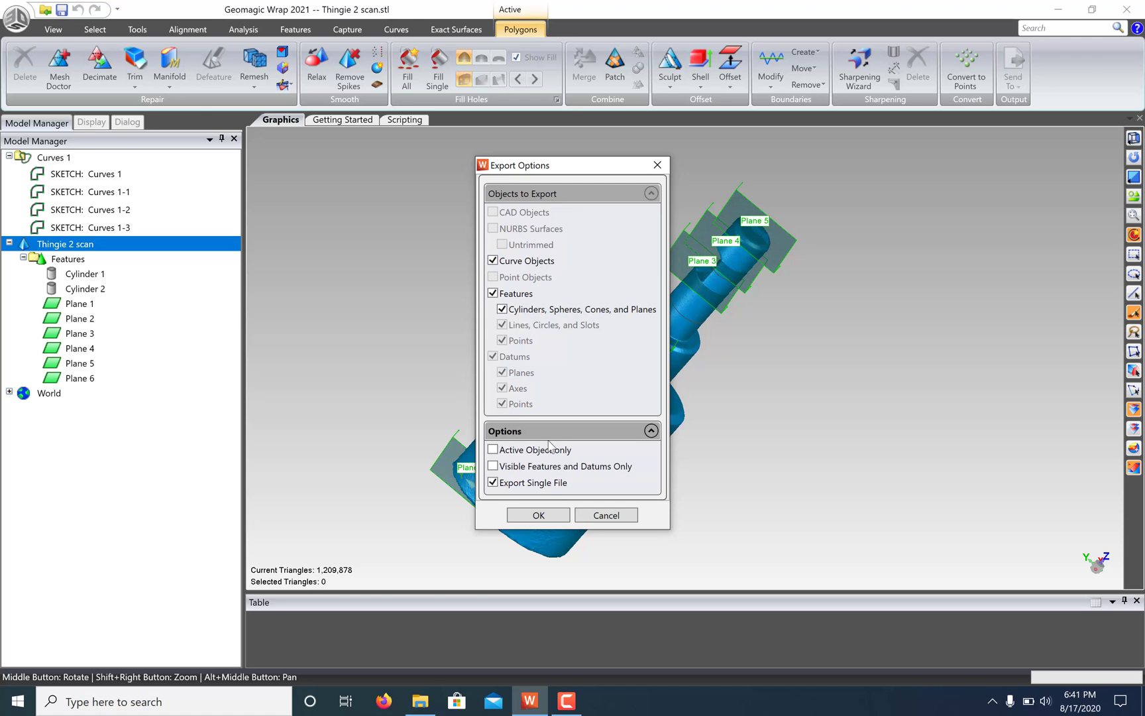
click(538, 515)
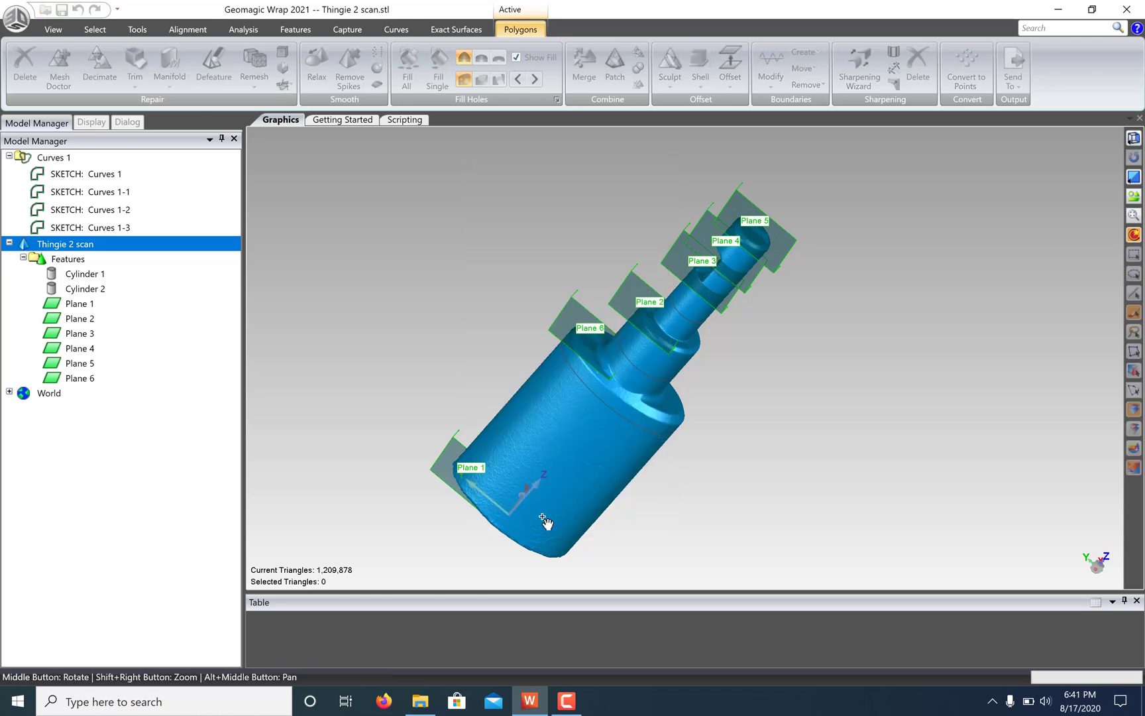